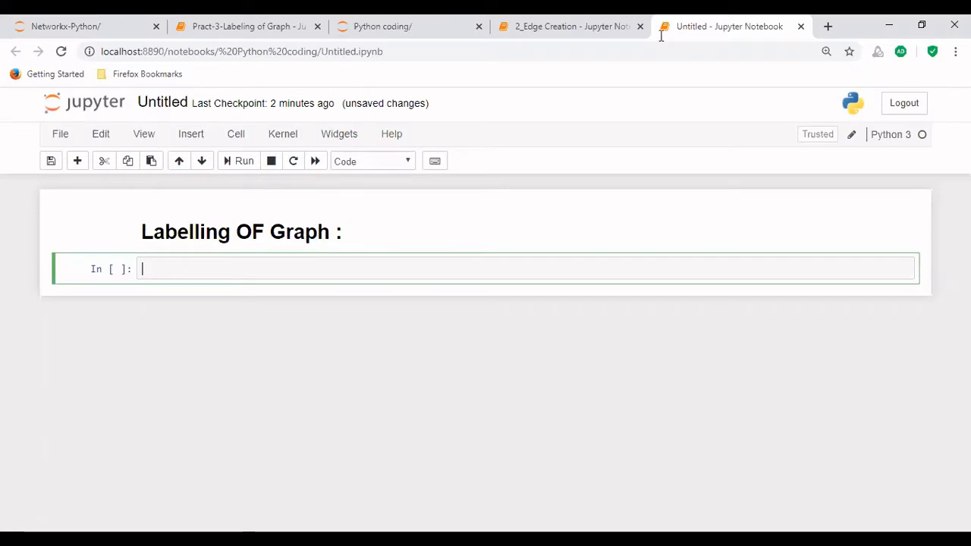
pyautogui.moveTo(371, 199)
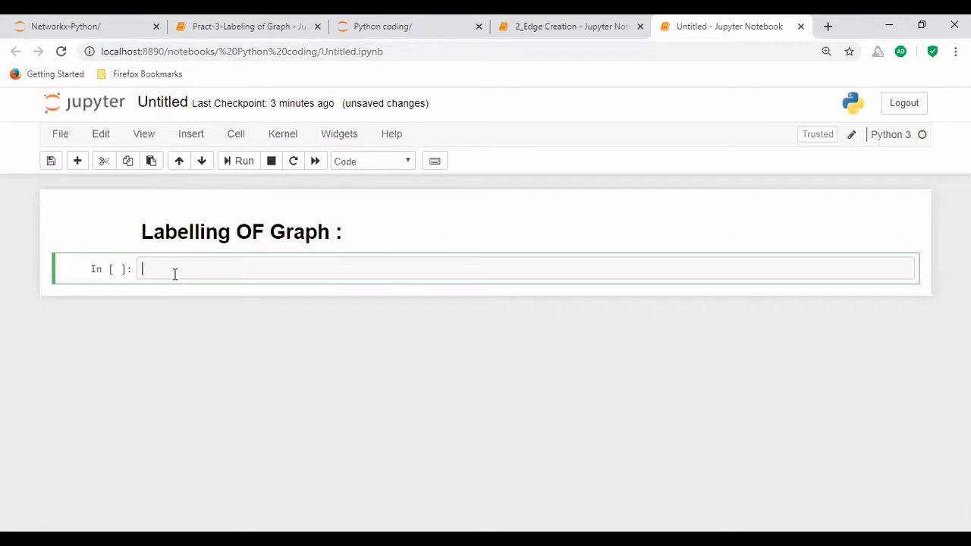
# Run 'import networkx as nx' in the first cell.
pyautogui.write('import ne')
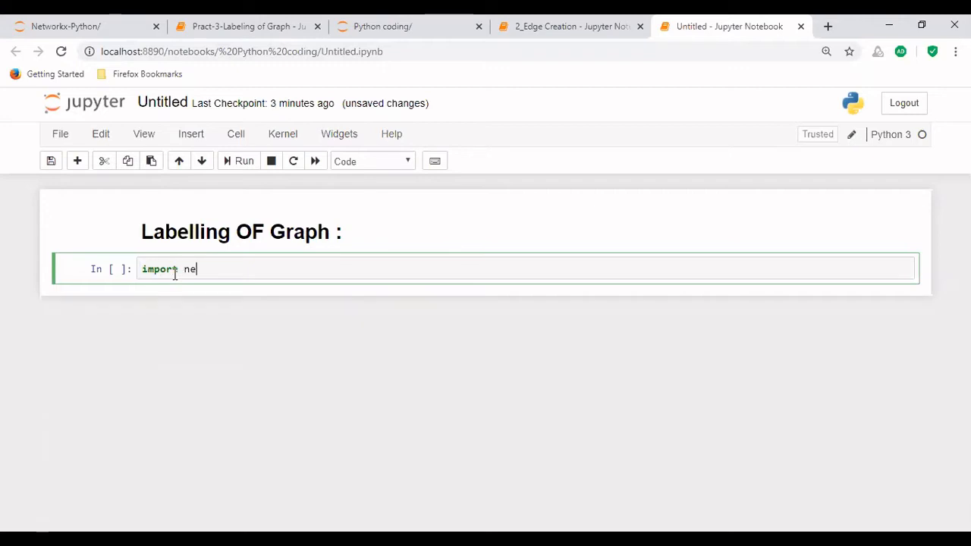
pyautogui.write('tworkx as nx')
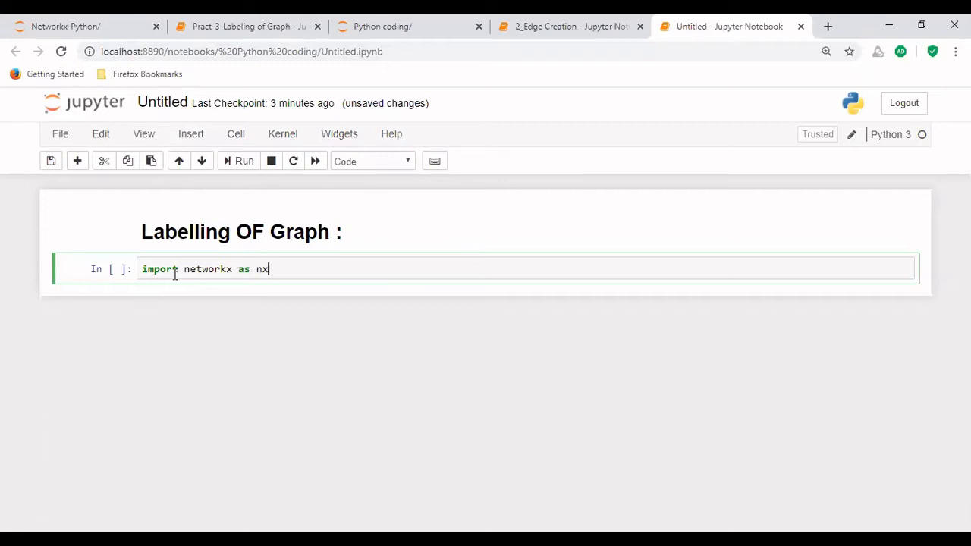
pyautogui.press('Shift+Enter')
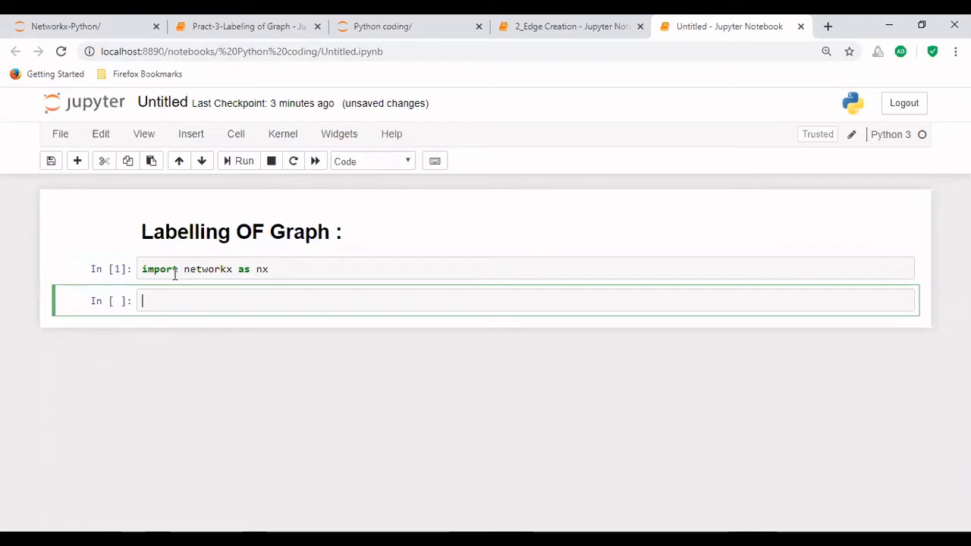
# Create an empty graph with G = nx.Graph() and evaluate G in a new cell.
pyautogui.write('G =')
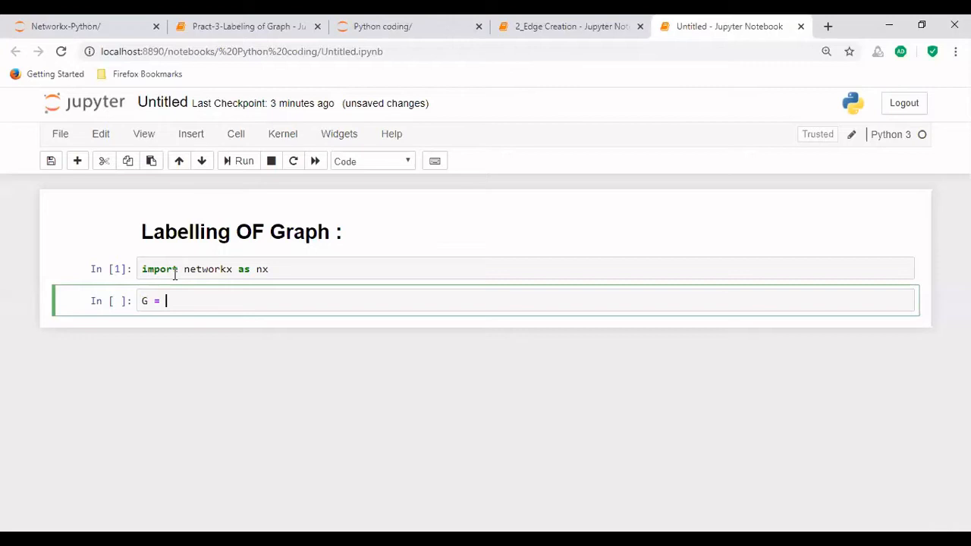
pyautogui.write('n')
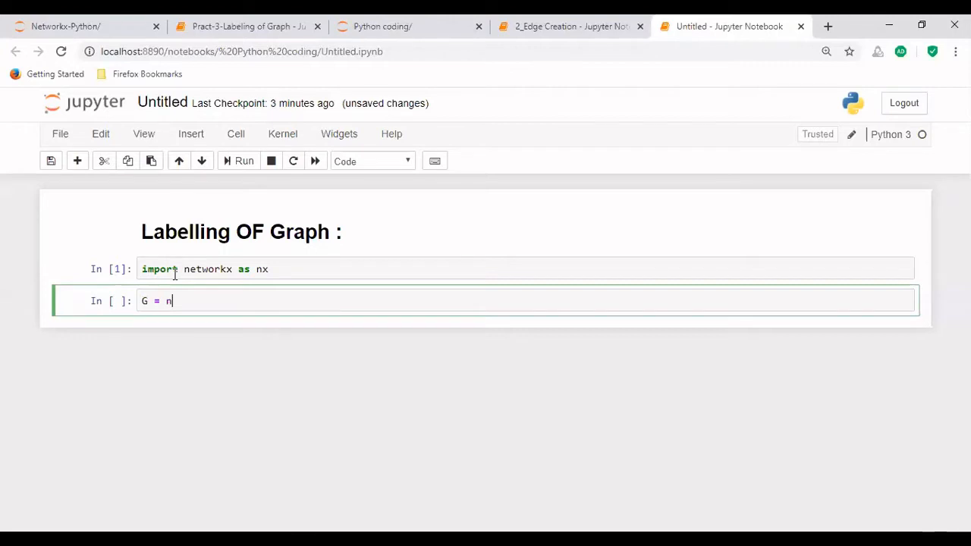
pyautogui.write('x.')
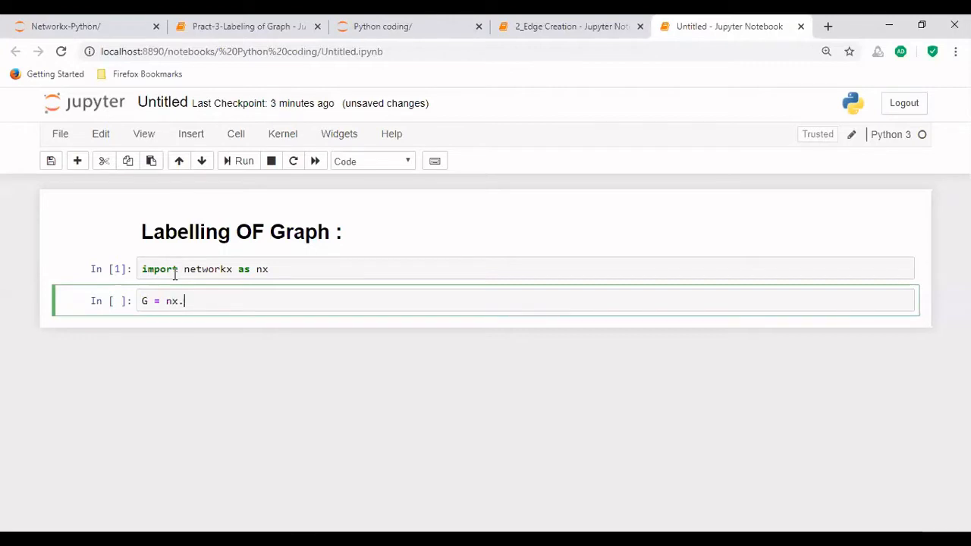
pyautogui.write('Graph(')
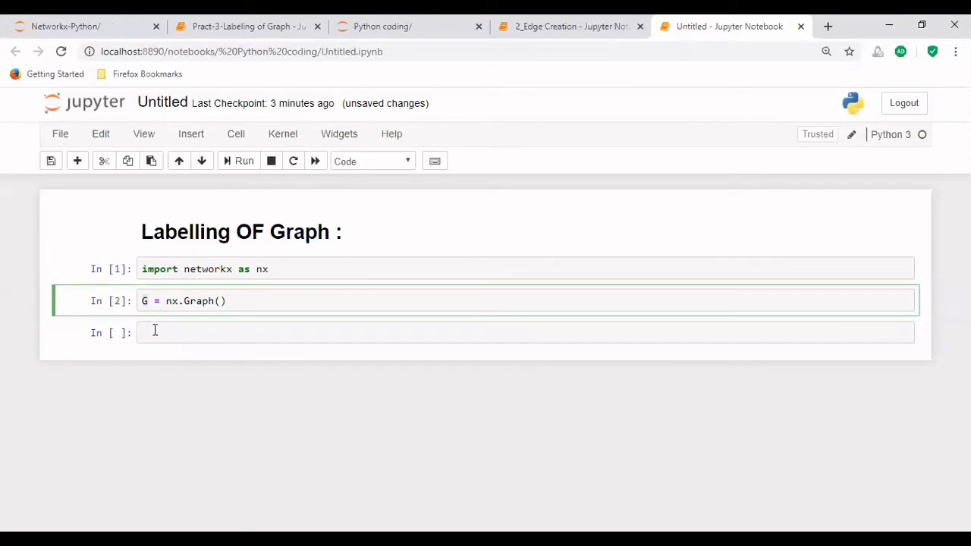
pyautogui.write('G')
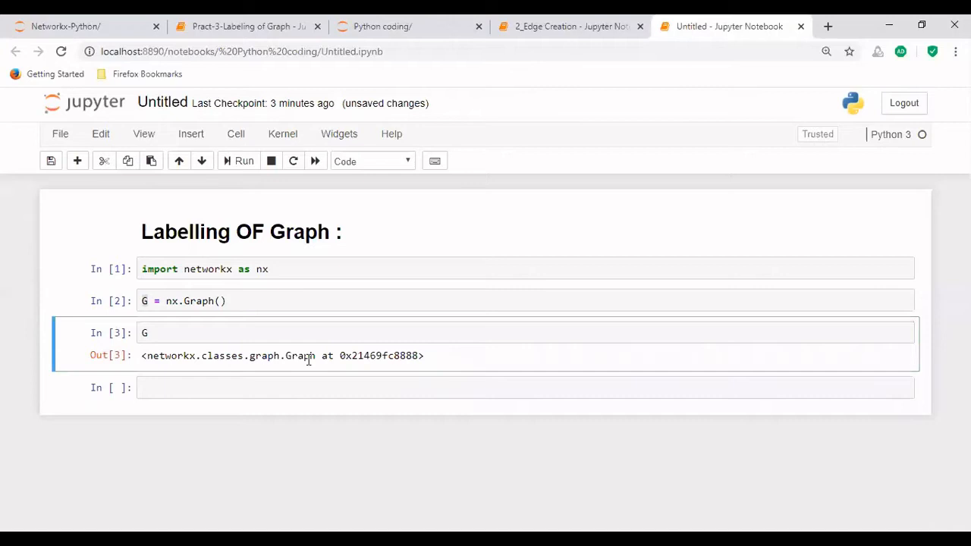
# Enter the unfinished call G.add_node() in the empty cell.
pyautogui.doubleClick(296, 356)
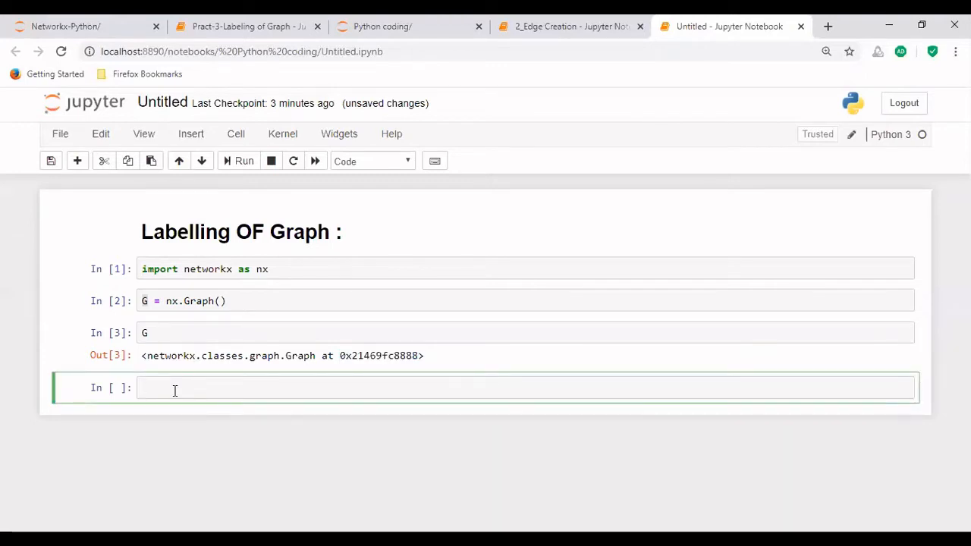
pyautogui.write('G')
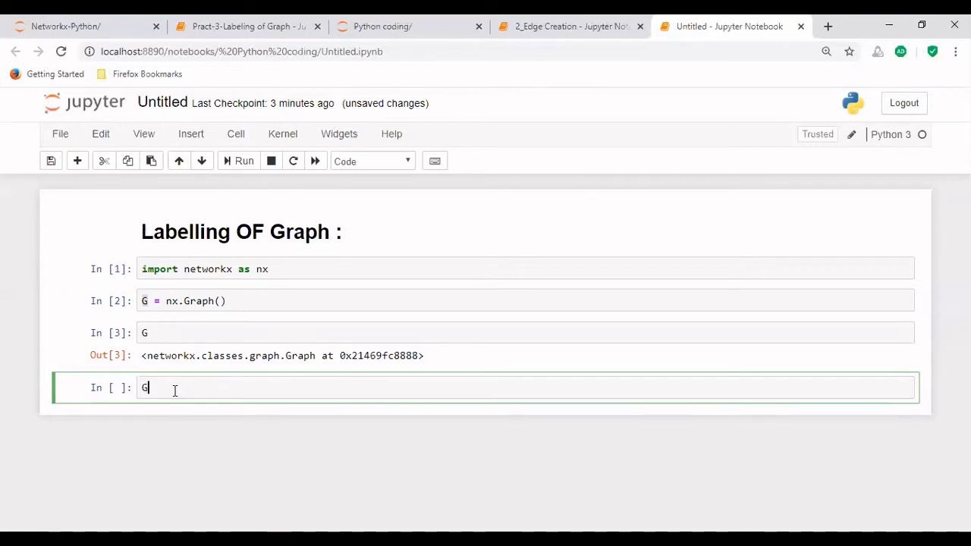
pyautogui.write('.')
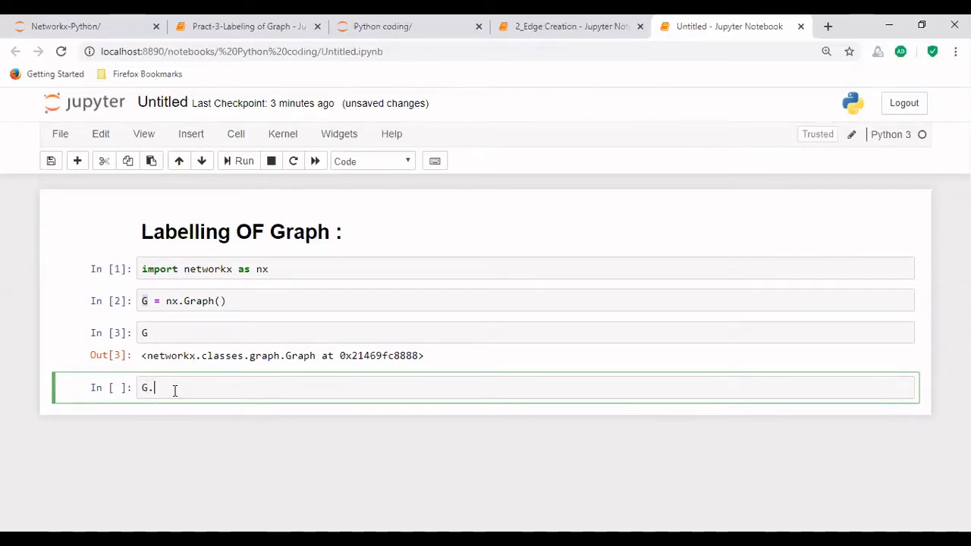
pyautogui.write('add')
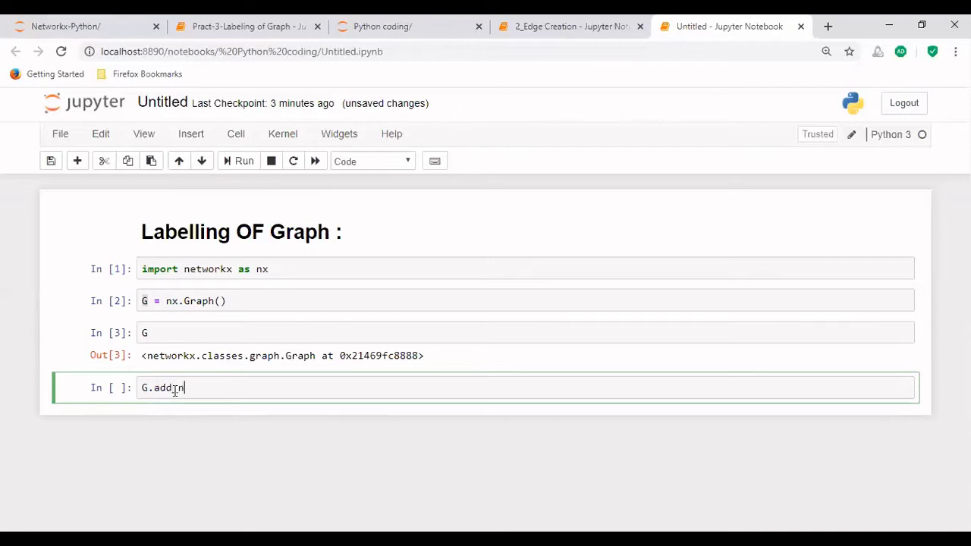
pyautogui.write('_node()')
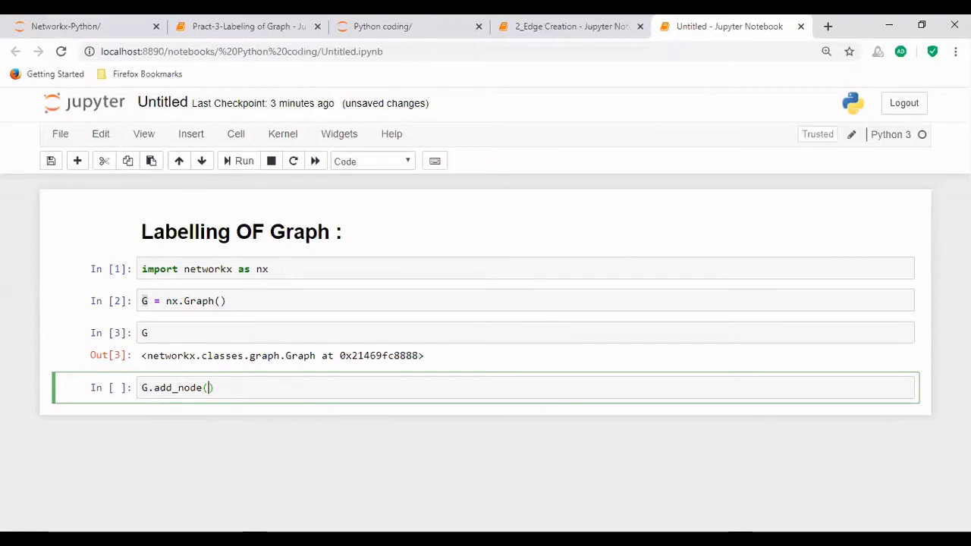
pyautogui.click(562, 26)
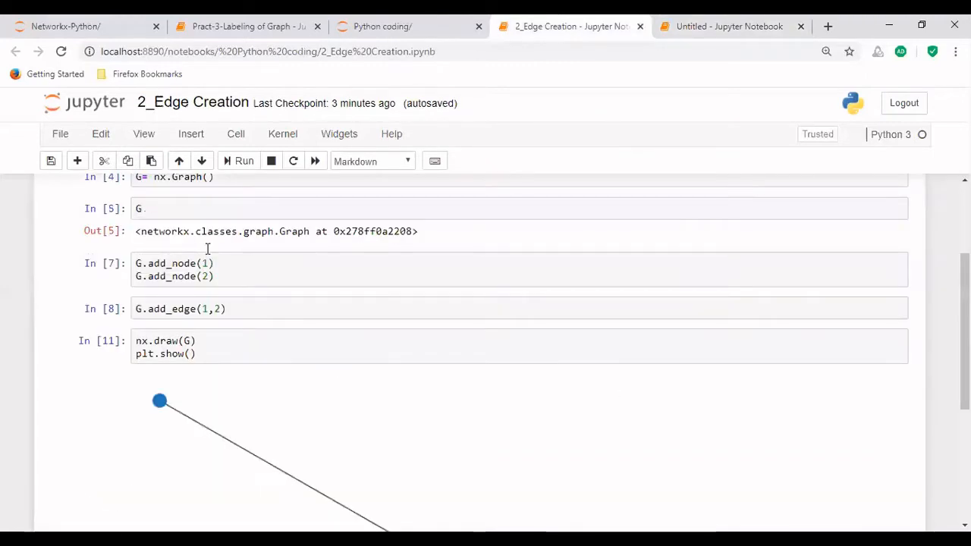
pyautogui.scroll(-3)
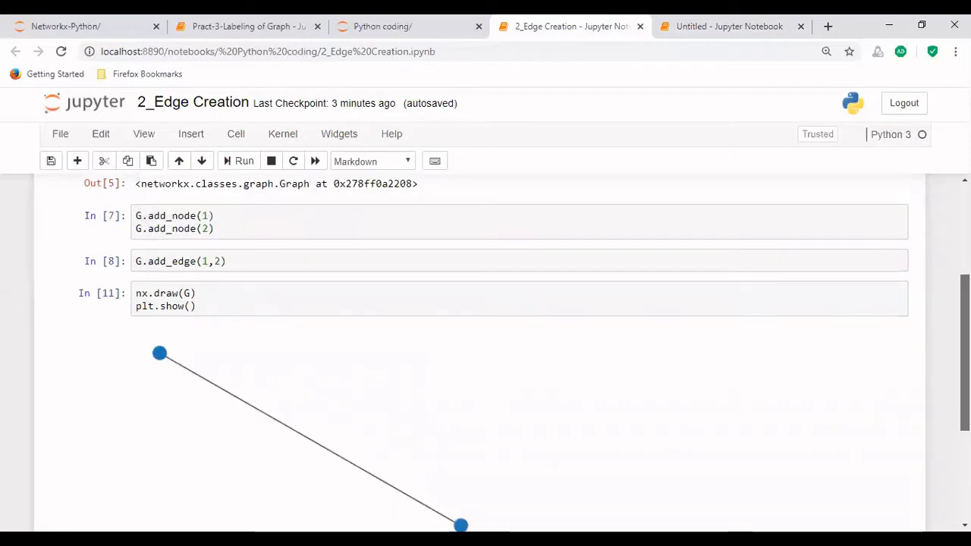
pyautogui.scroll(-3)
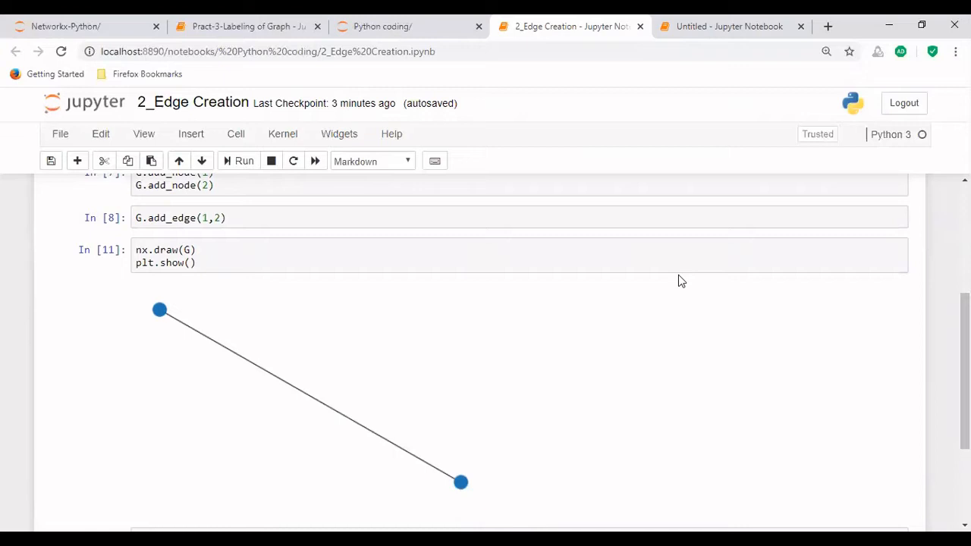
pyautogui.click(195, 263)
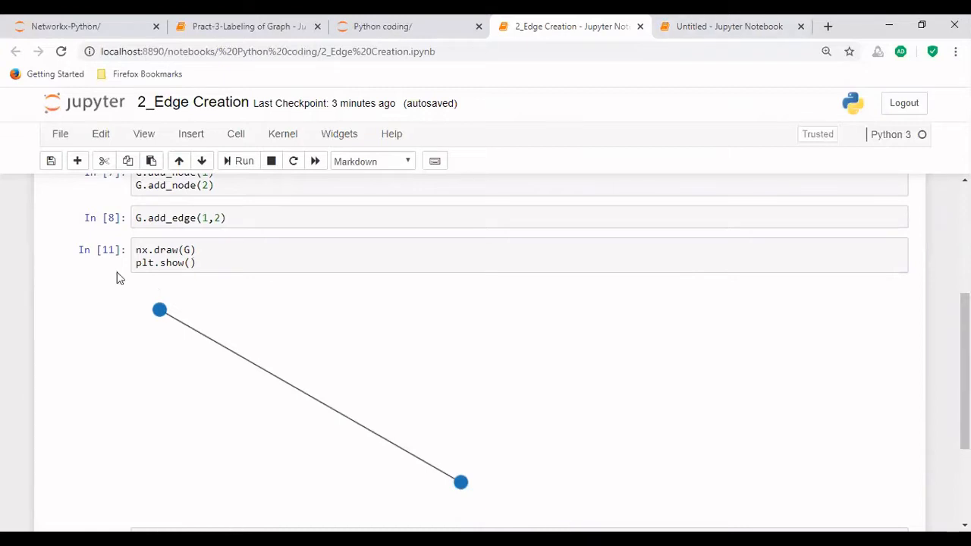
pyautogui.moveTo(167, 317)
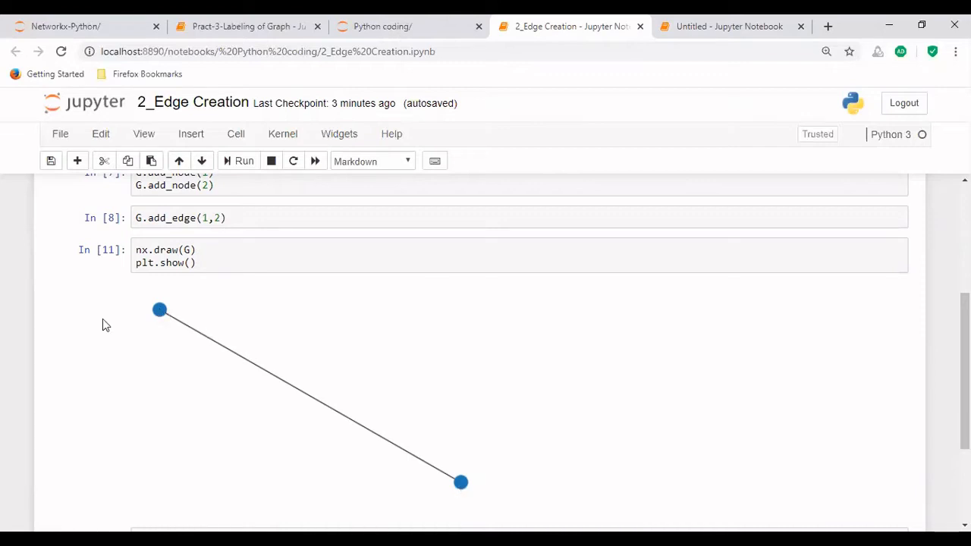
pyautogui.moveTo(191, 314)
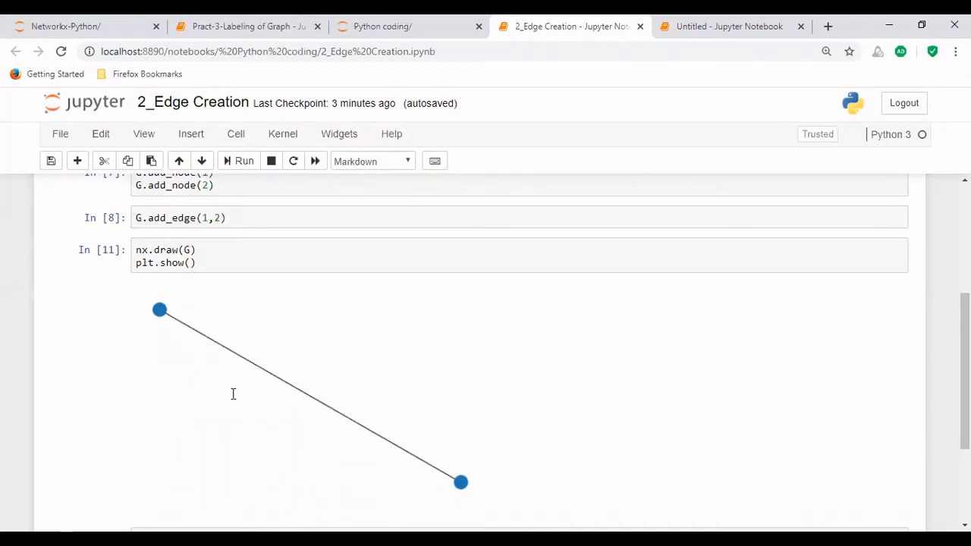
pyautogui.click(735, 26)
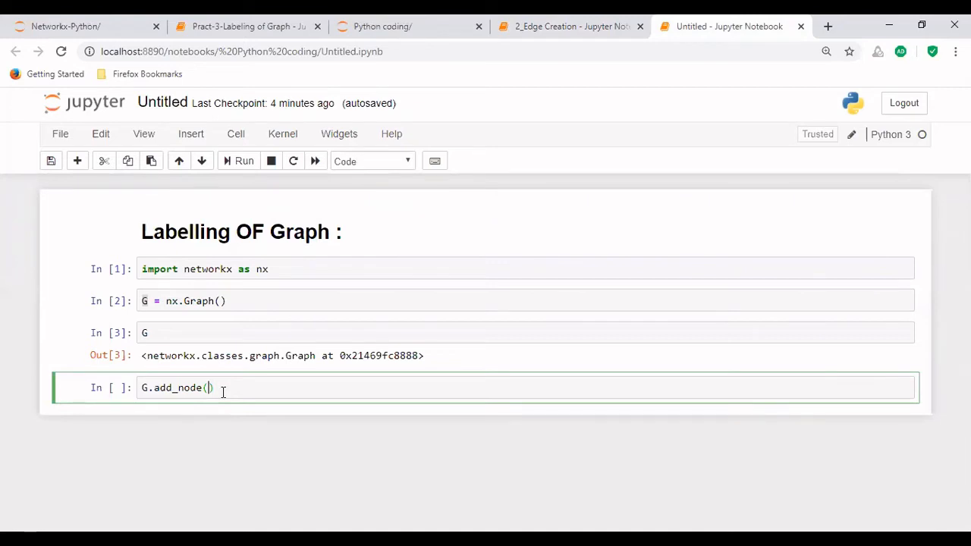
# Fill in add_node('A'), add a second line G.add_node('B'), and begin 'G.' in the next cell.
pyautogui.write("'A'")
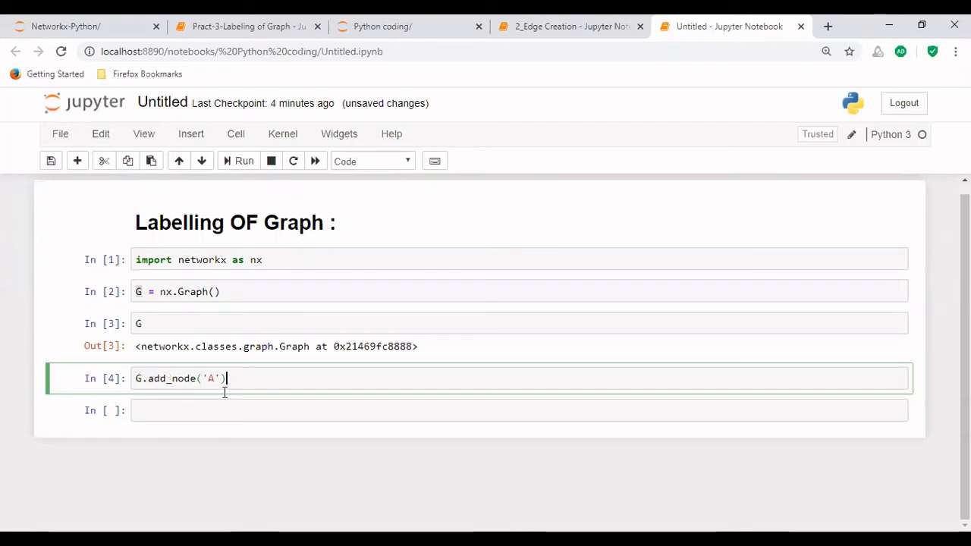
pyautogui.write("G.add_node('A')")
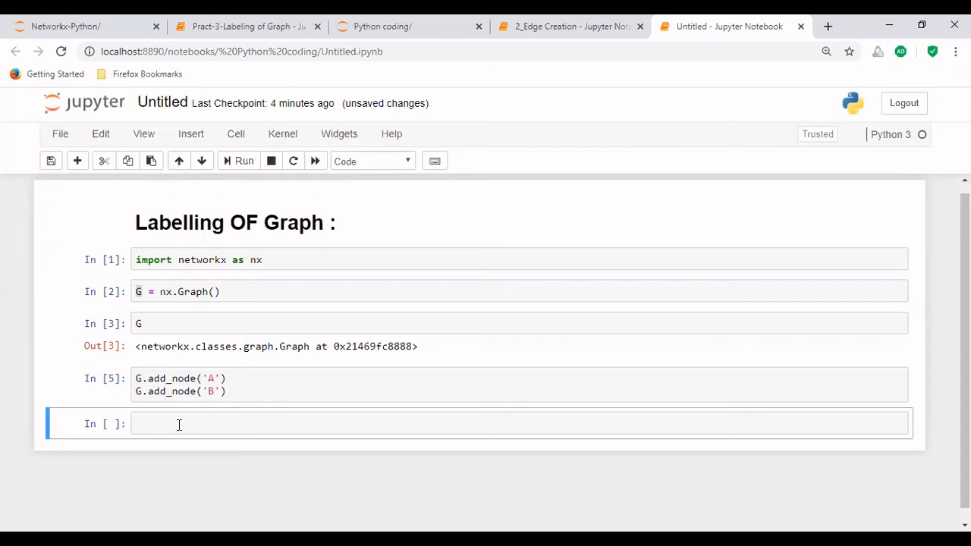
pyautogui.click(179, 425)
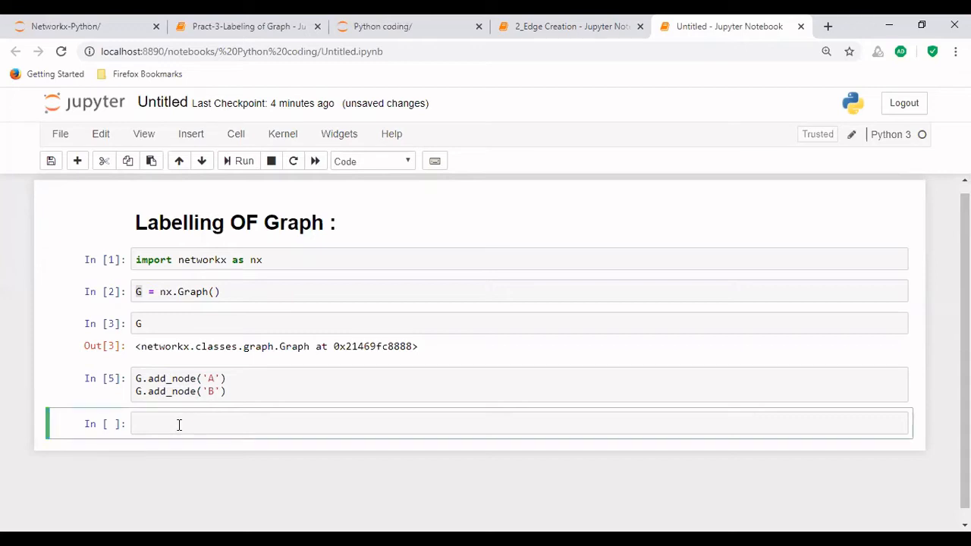
pyautogui.write('G.')
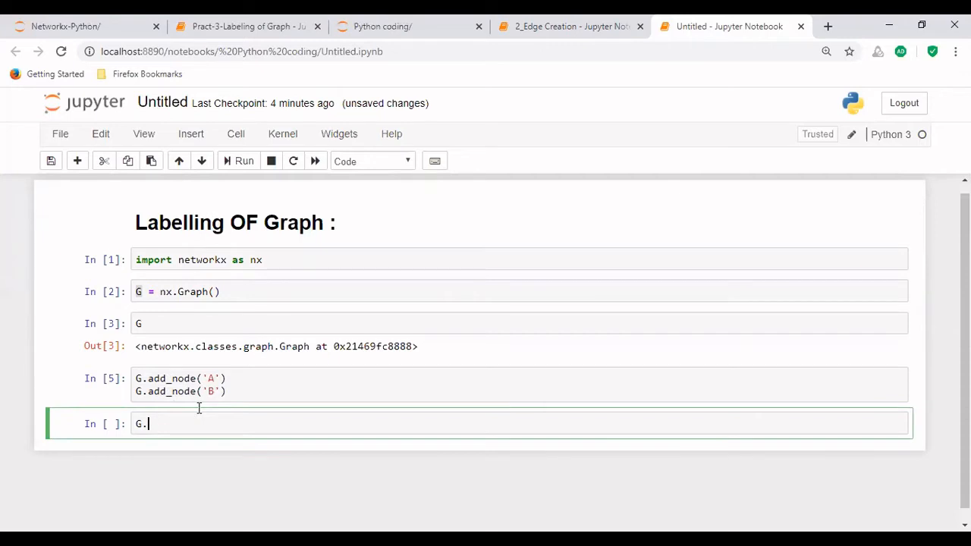
# Write G.add_edge('A','B') to connect nodes A and B, correcting a misplaced 'A'.
pyautogui.write('a')
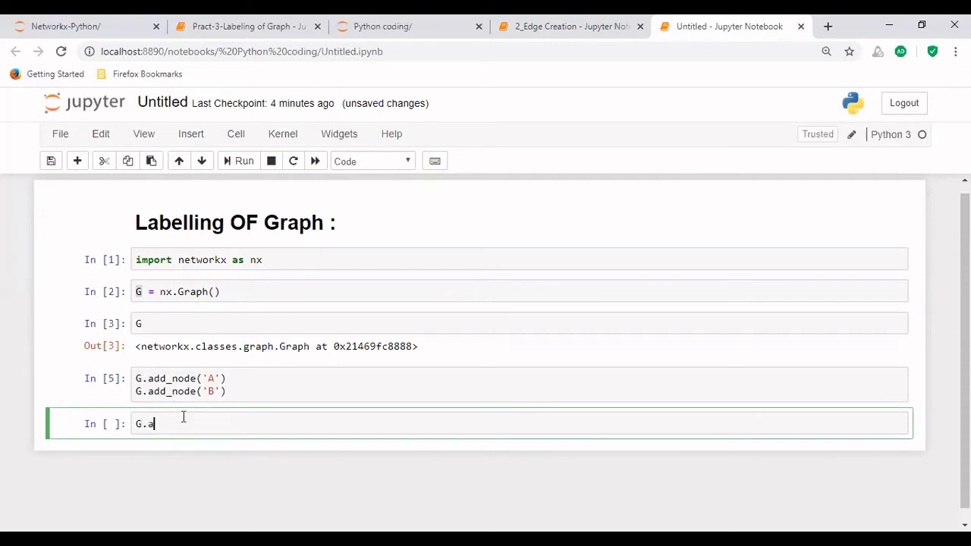
pyautogui.write('dd_e')
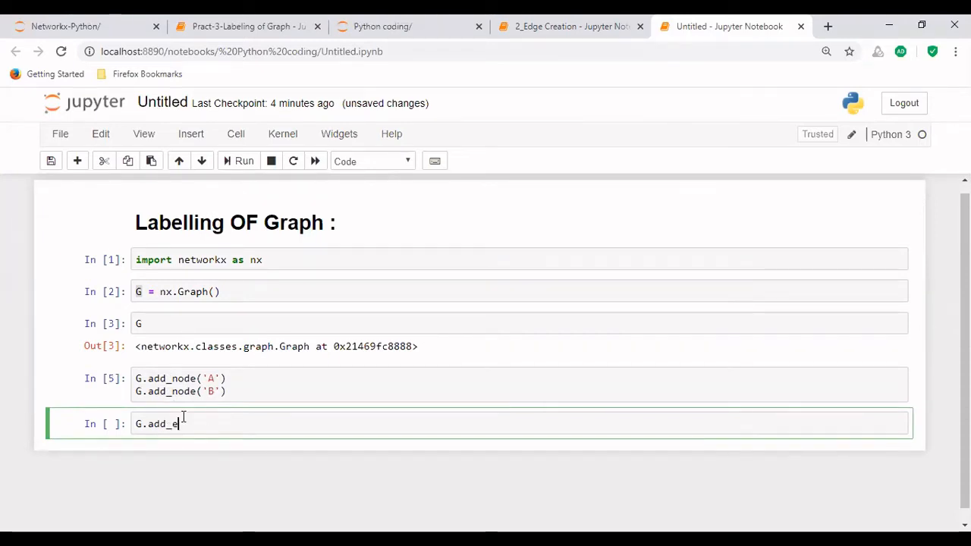
pyautogui.write('dge(')
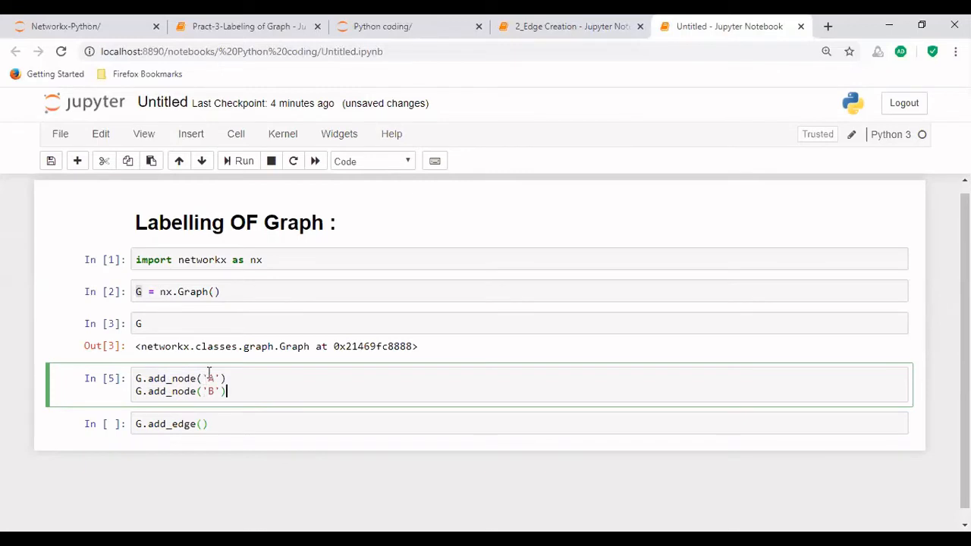
pyautogui.moveTo(204, 378)
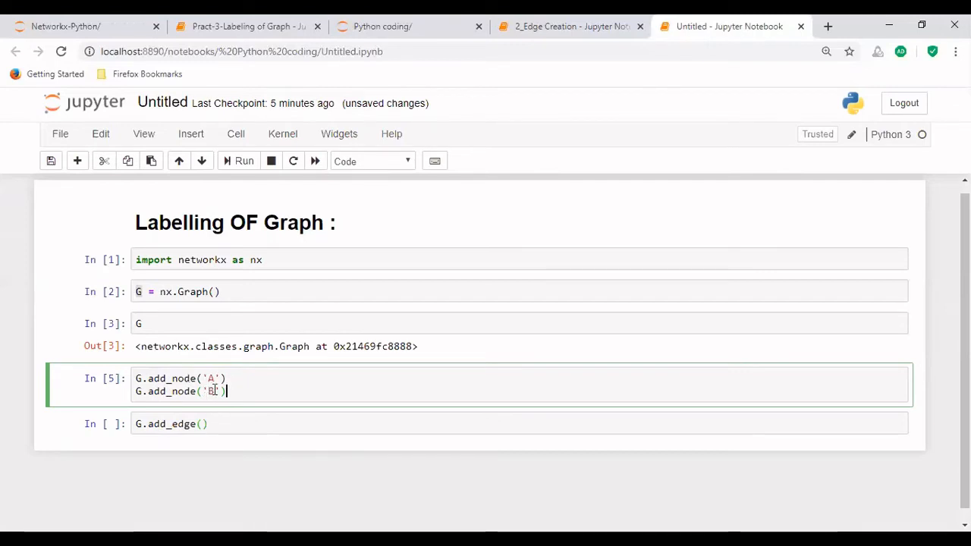
pyautogui.moveTo(212, 408)
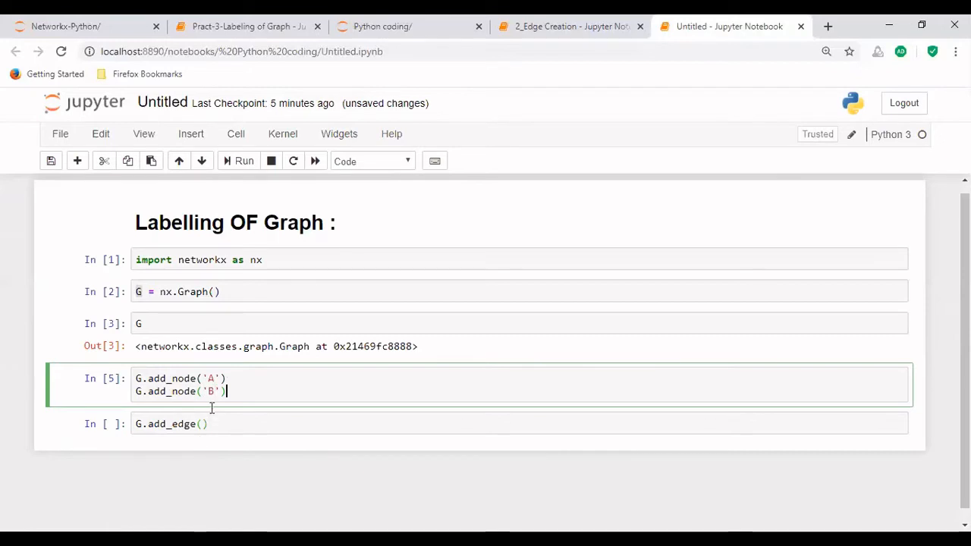
pyautogui.moveTo(218, 466)
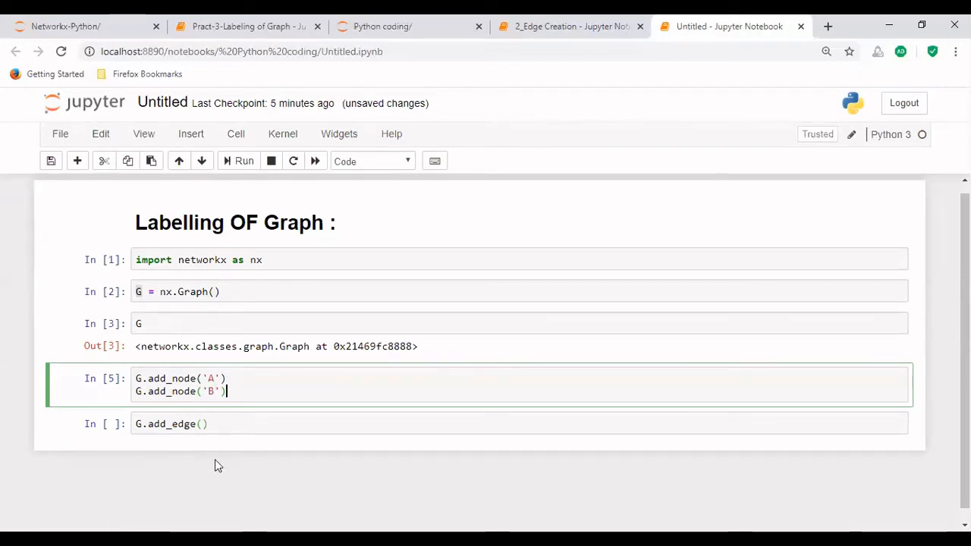
pyautogui.moveTo(182, 410)
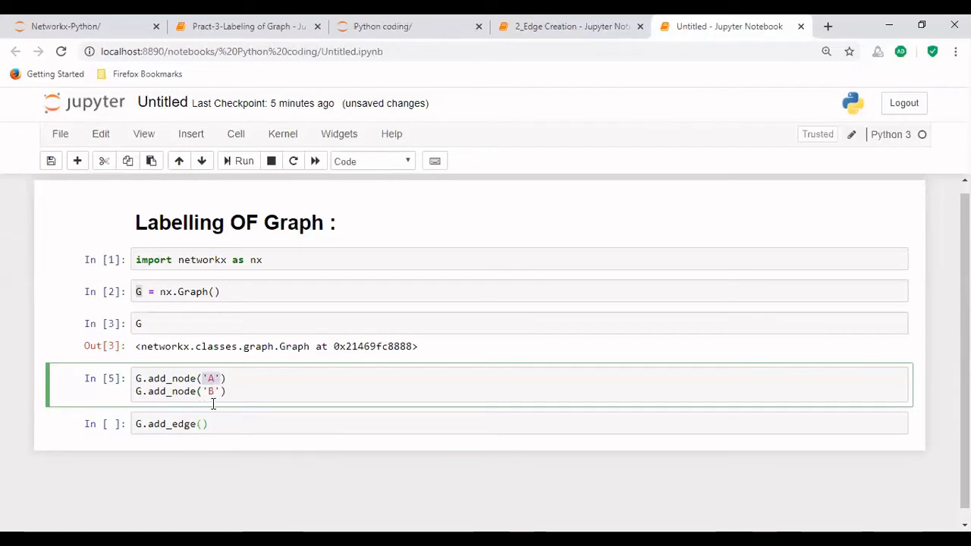
pyautogui.click(201, 424)
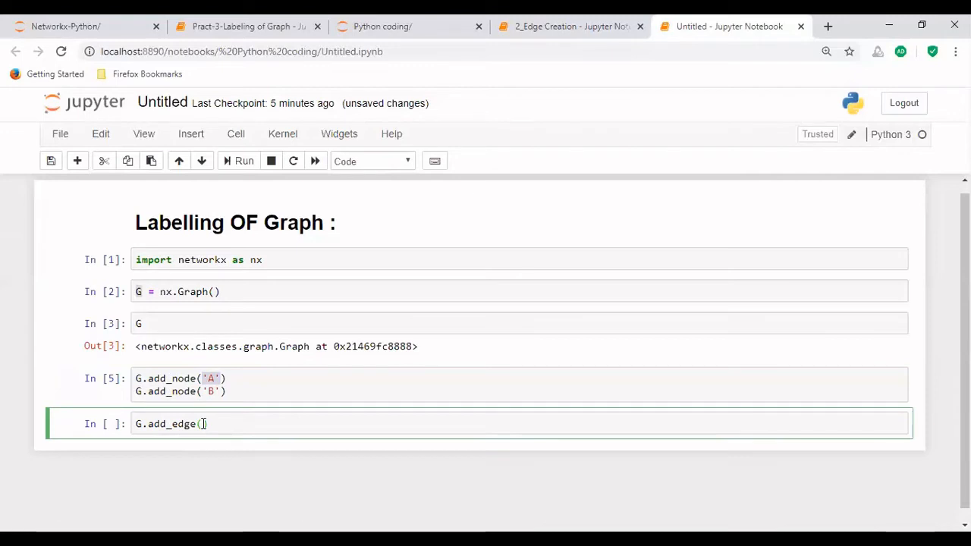
pyautogui.write('G.add_edge()')
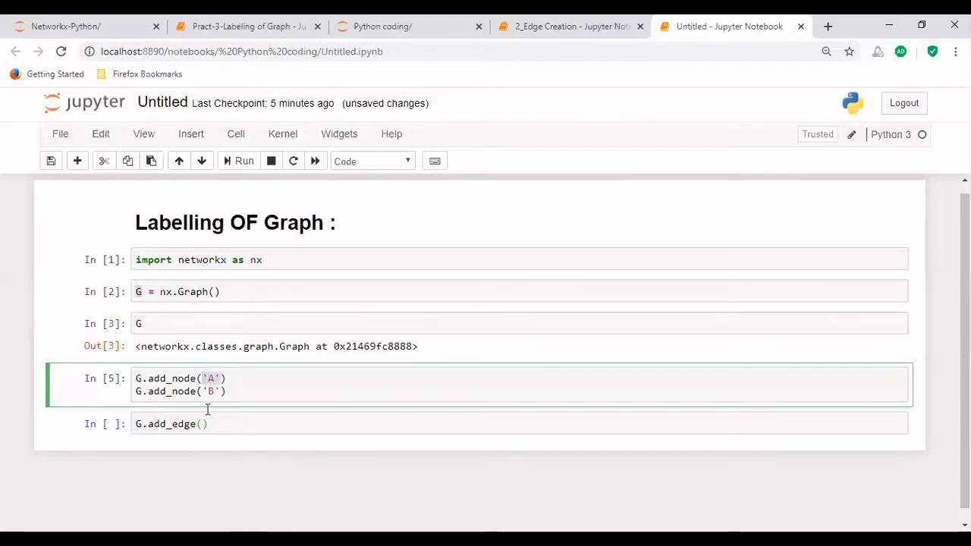
pyautogui.write("'A'")
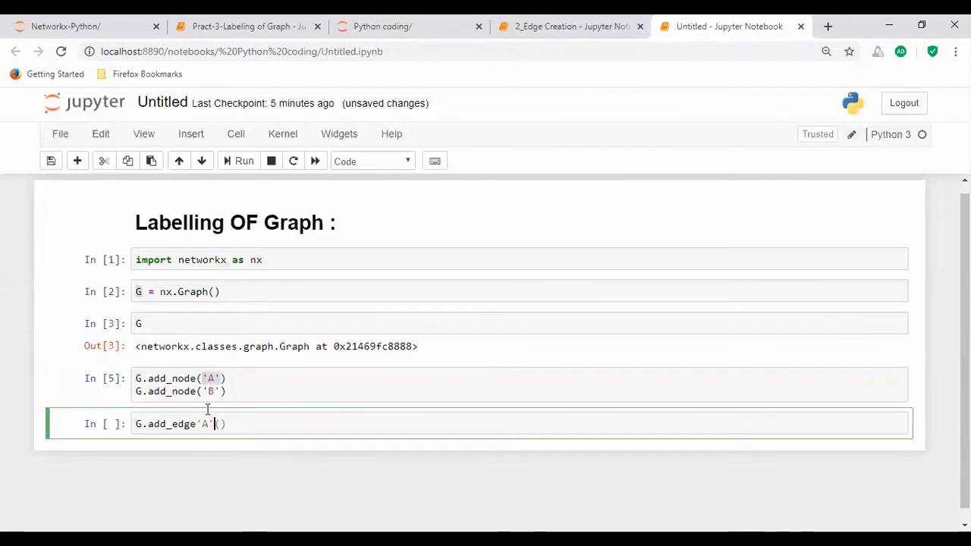
pyautogui.press('BackSpace')
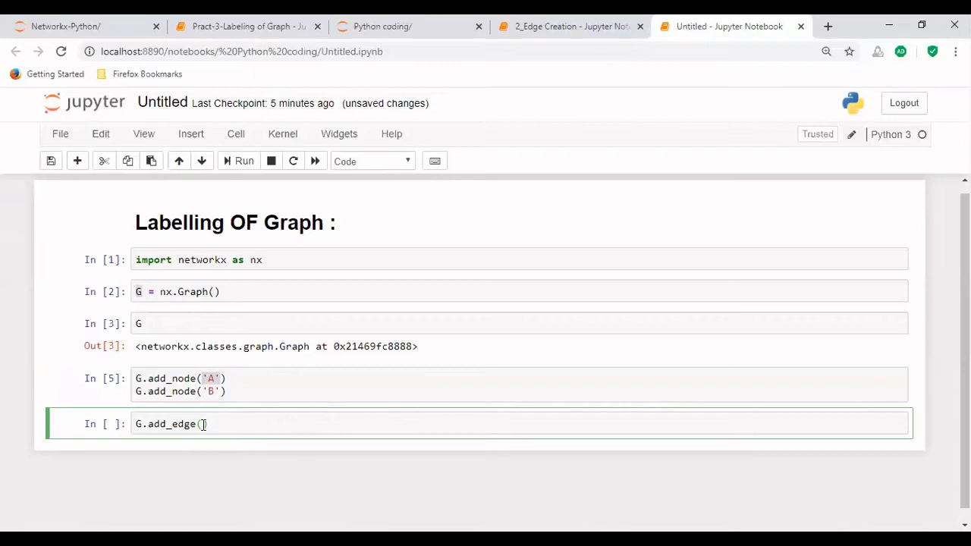
pyautogui.write("'A',")
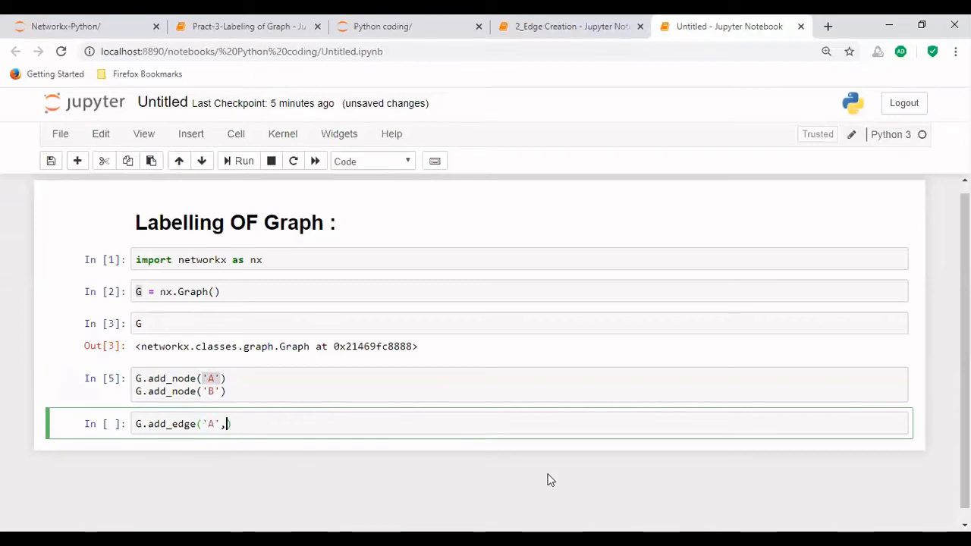
pyautogui.write("'A')")
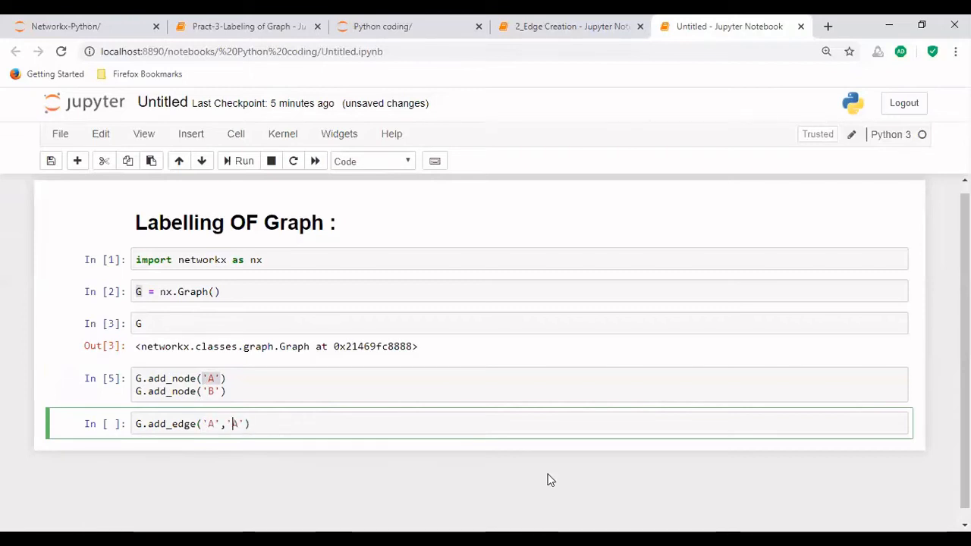
pyautogui.write('b')
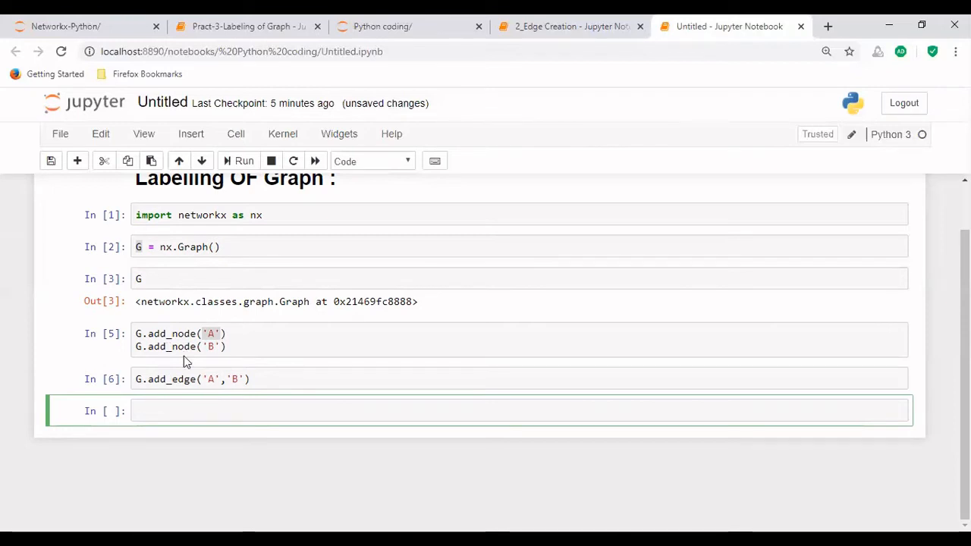
# Run nx.draw(G) and scroll down to see the two nodes joined by an edge.
pyautogui.write('n')
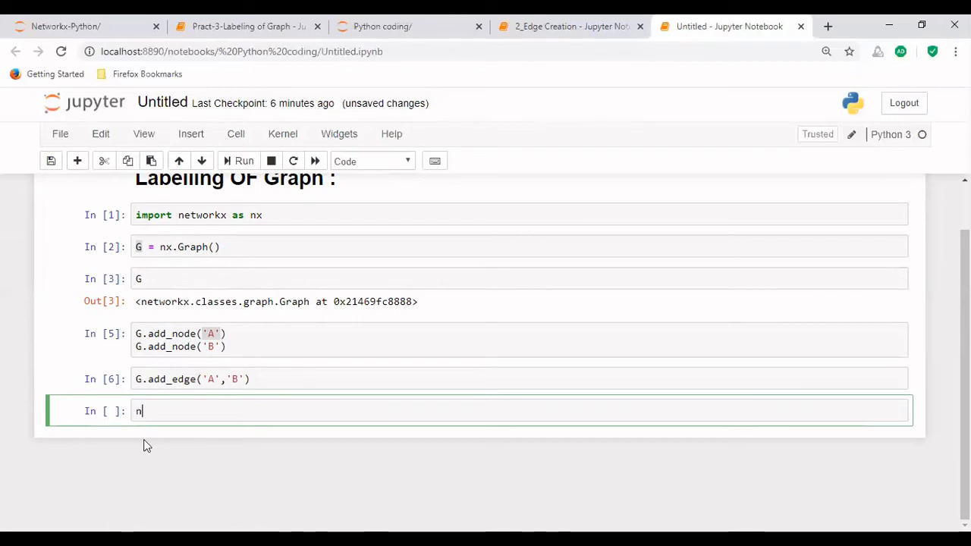
pyautogui.write('x.draw')
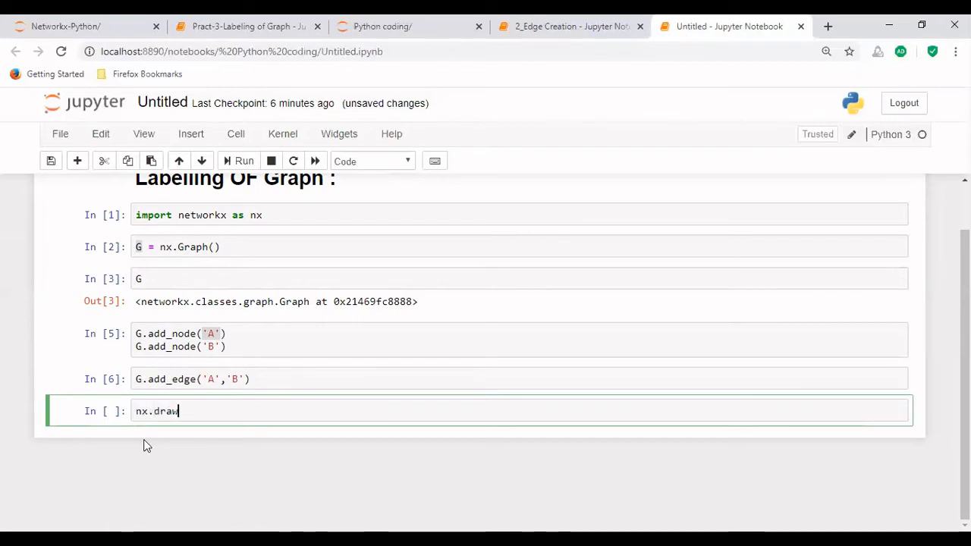
pyautogui.write('()')
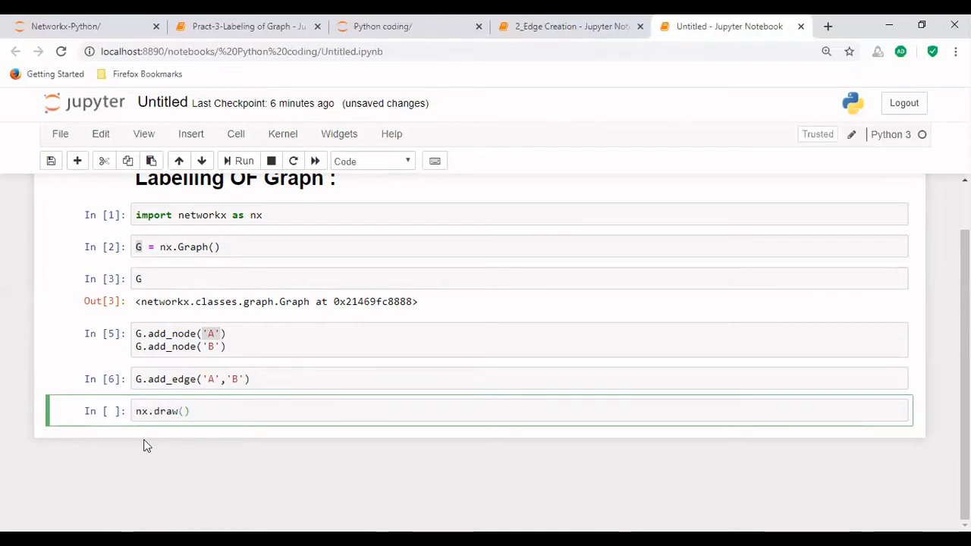
pyautogui.write('G')
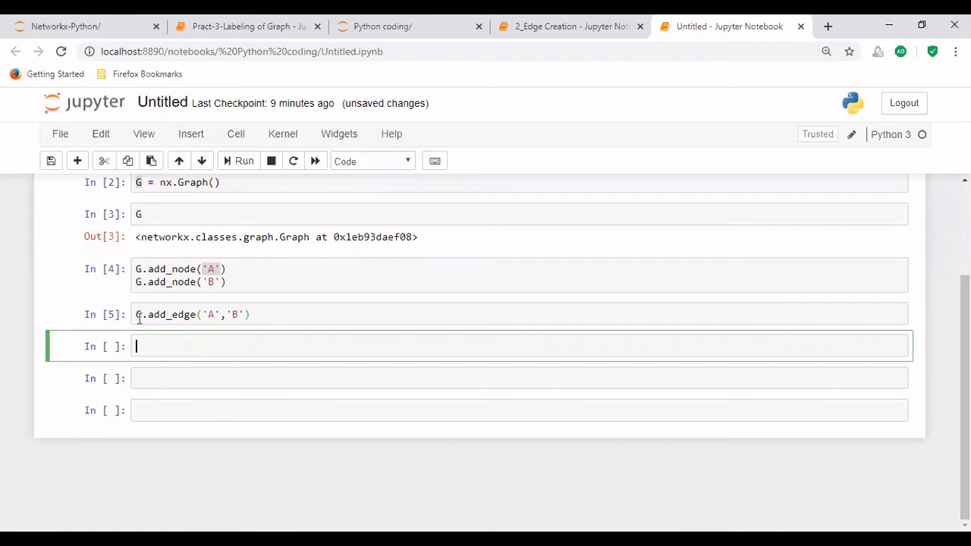
pyautogui.moveTo(212, 294)
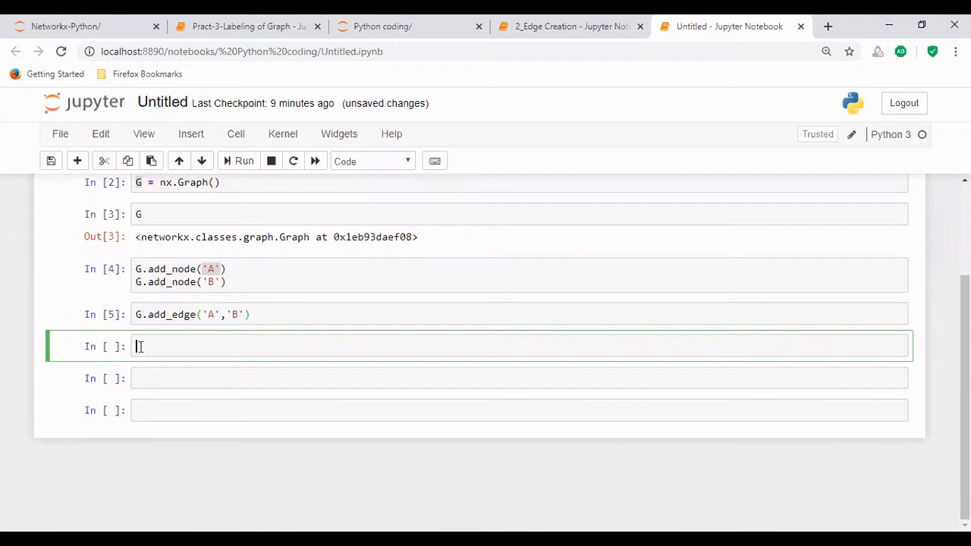
pyautogui.write('nx')
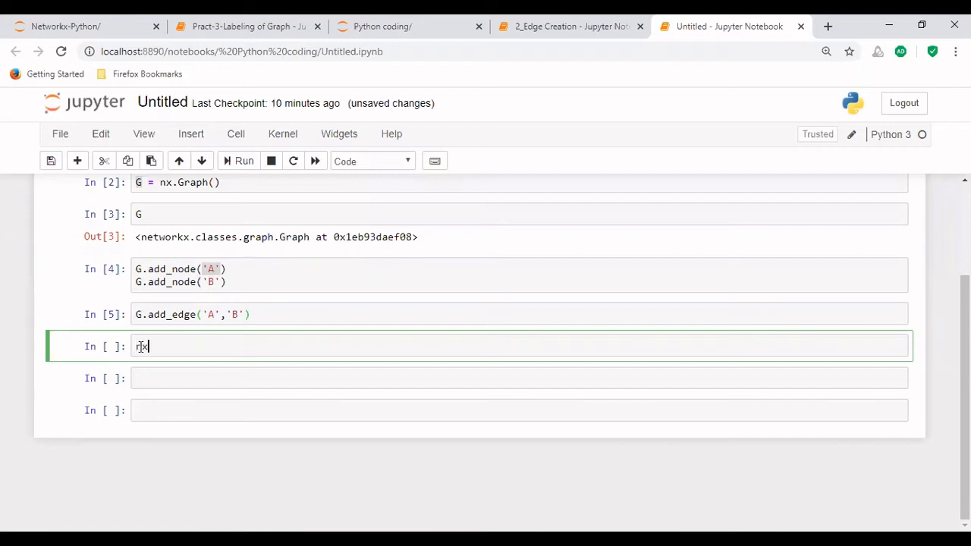
pyautogui.write('.')
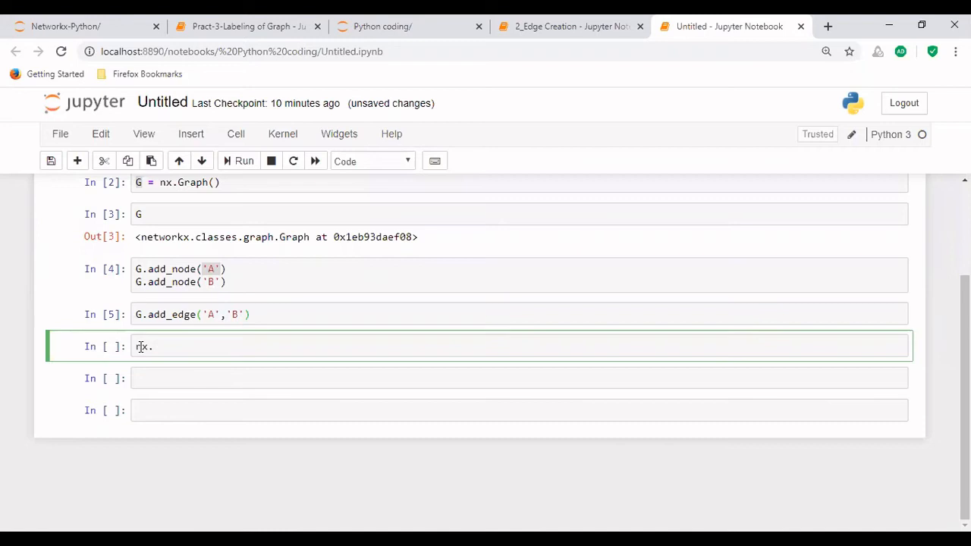
pyautogui.write('draw')
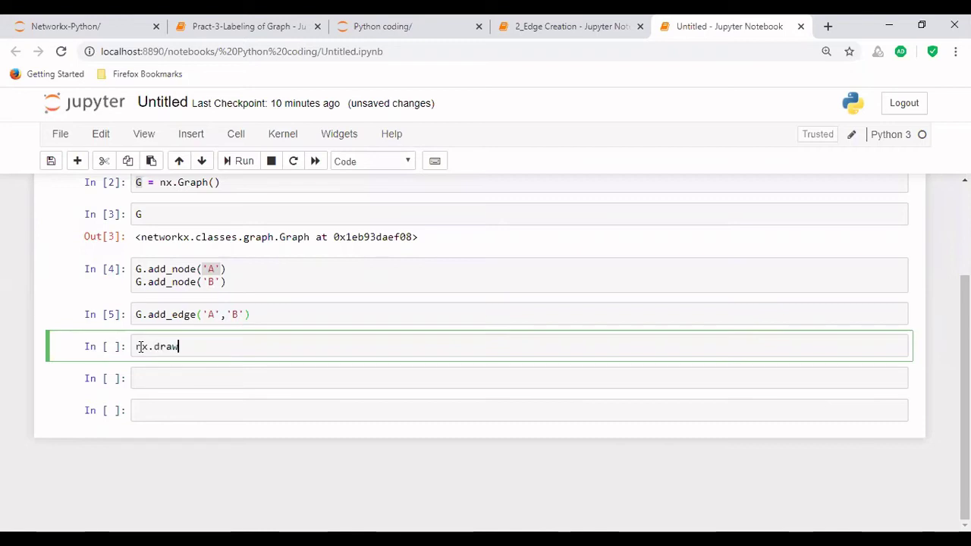
pyautogui.write('(G)')
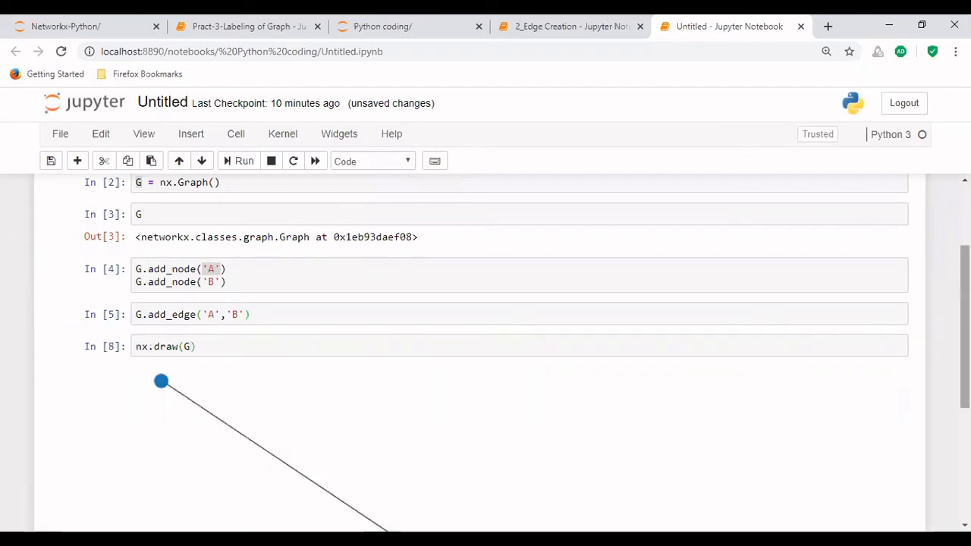
pyautogui.scroll(-3)
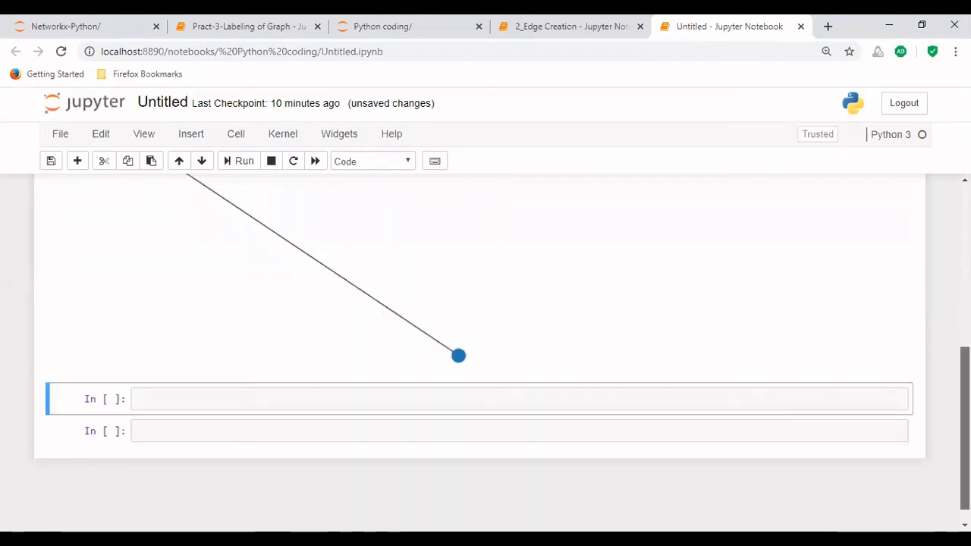
pyautogui.moveTo(446, 369)
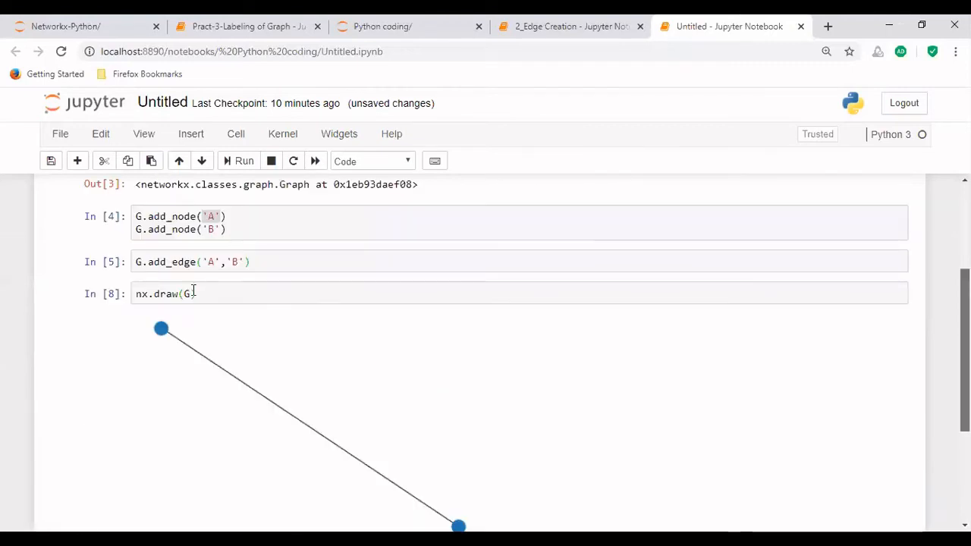
# Add with_labels=True to the nx.draw(G) call and view nodes labelled A and B.
pyautogui.click(191, 294)
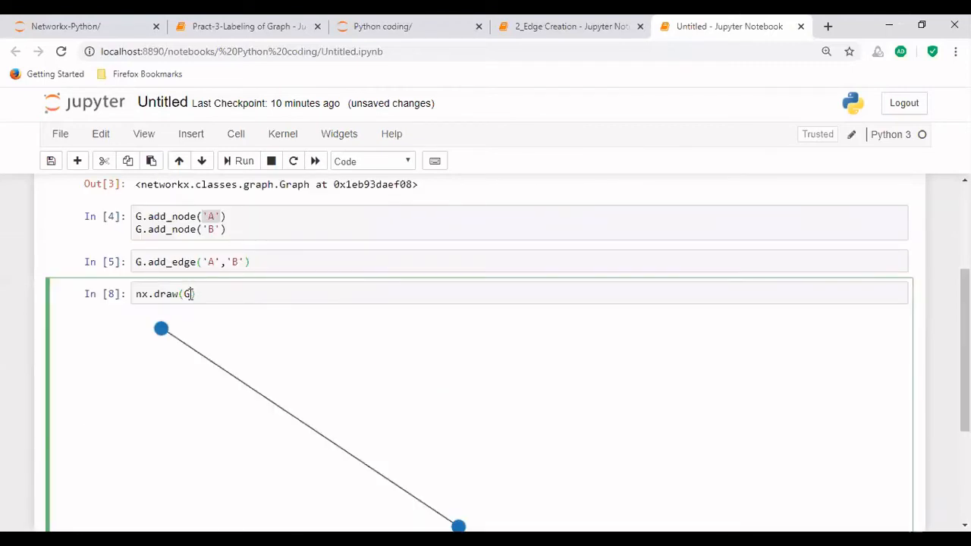
pyautogui.write(',')
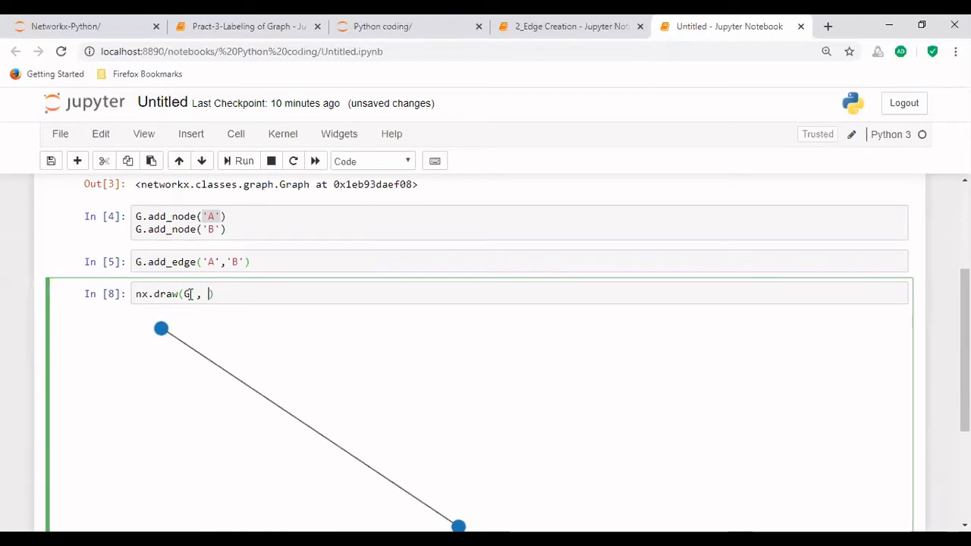
pyautogui.write('w')
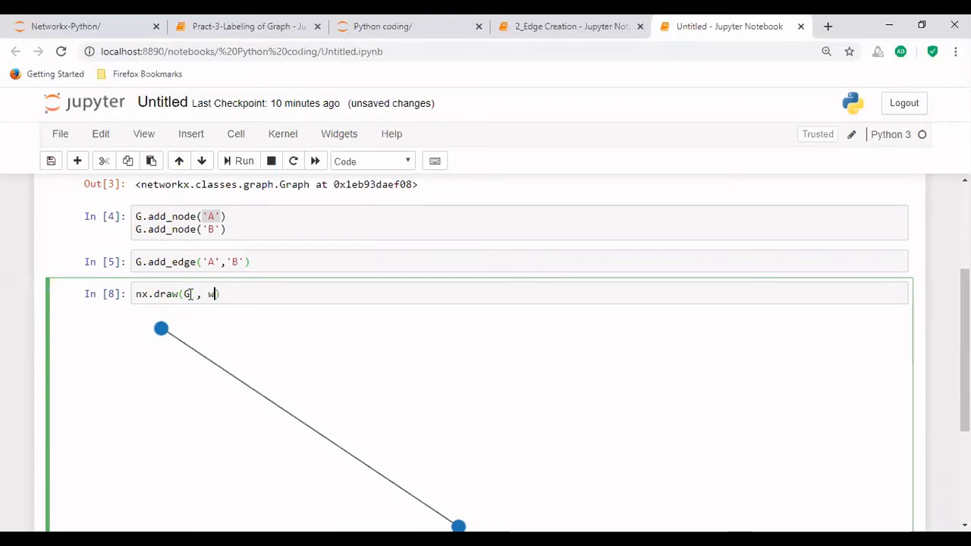
pyautogui.write('ith_l')
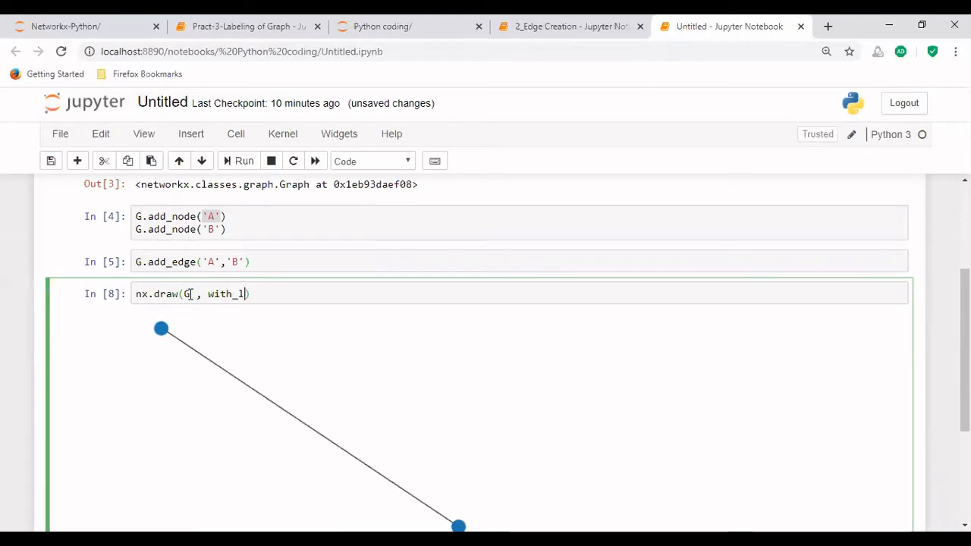
pyautogui.write('abels =')
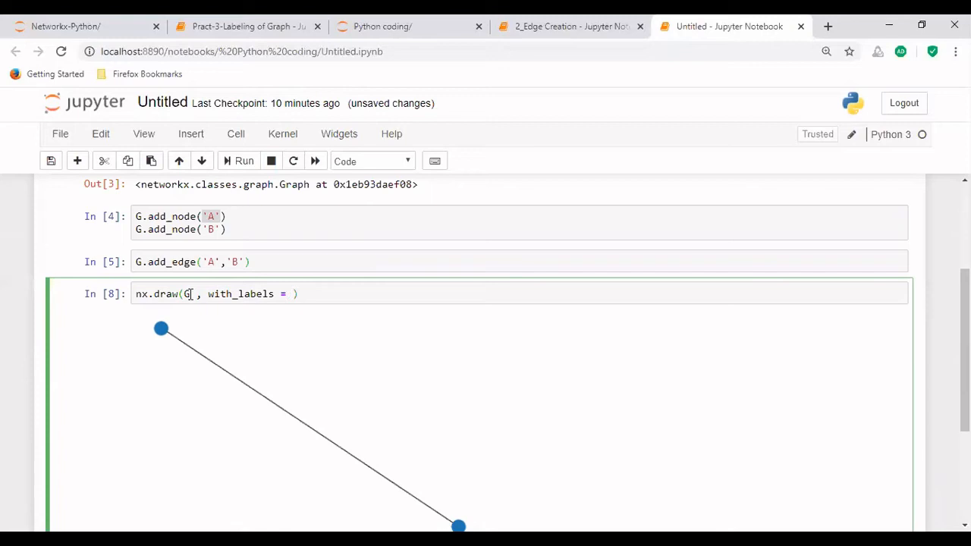
pyautogui.write('True')
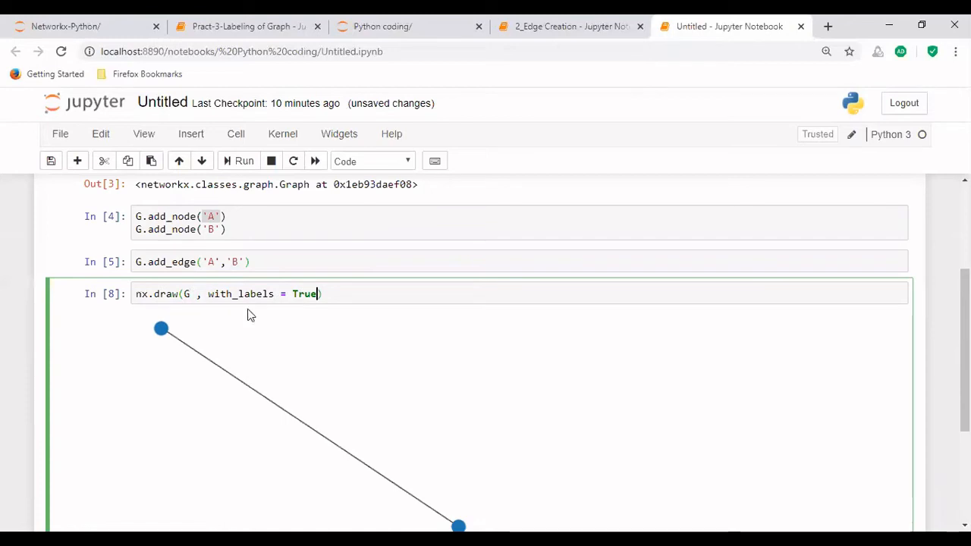
pyautogui.moveTo(181, 357)
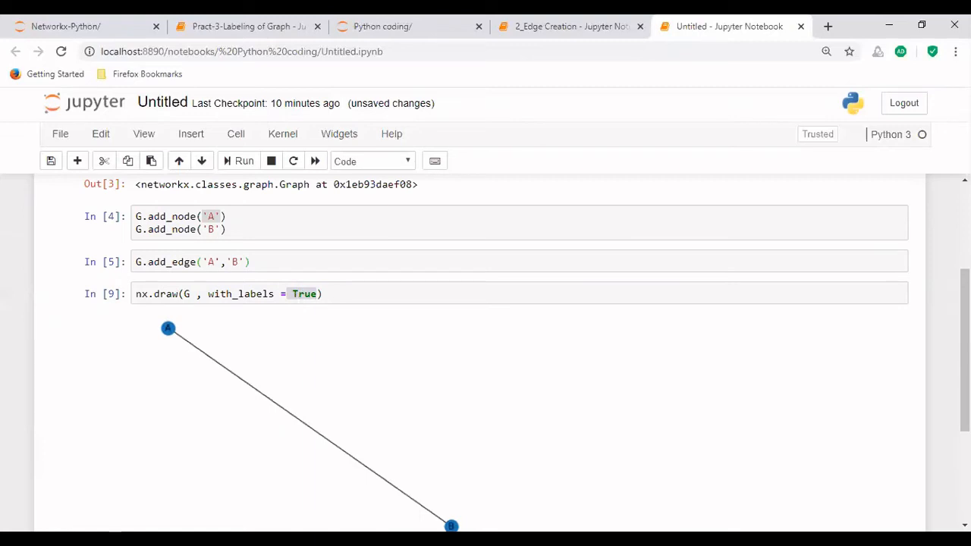
pyautogui.scroll(-3)
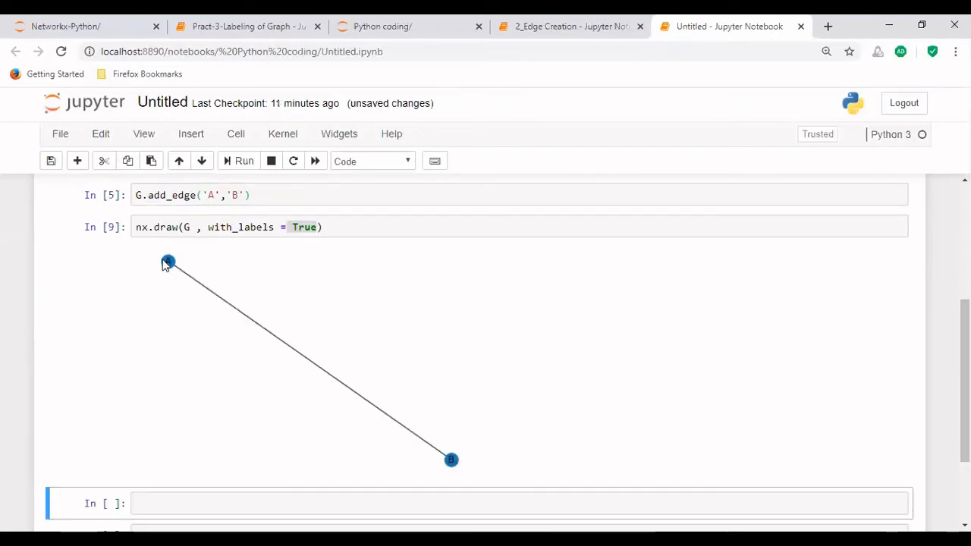
pyautogui.moveTo(152, 284)
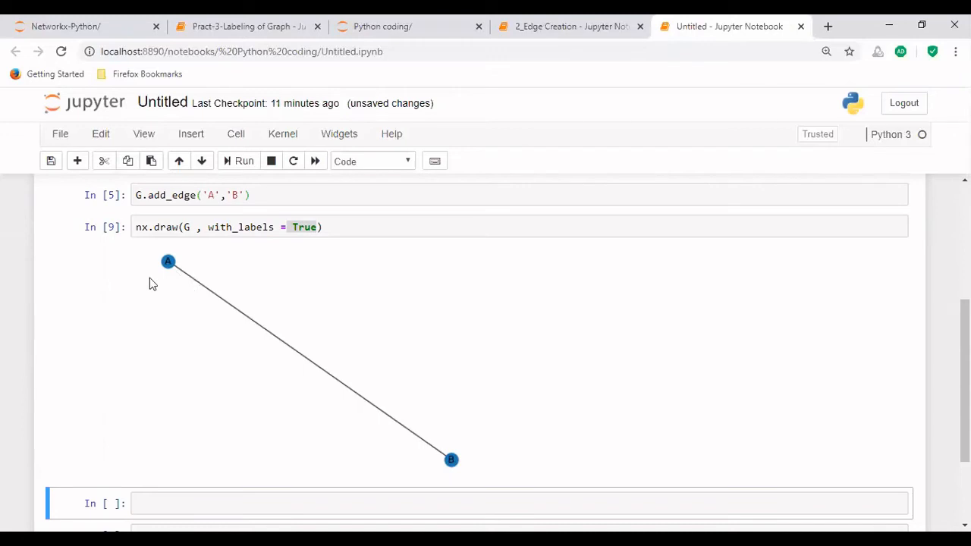
pyautogui.moveTo(234, 297)
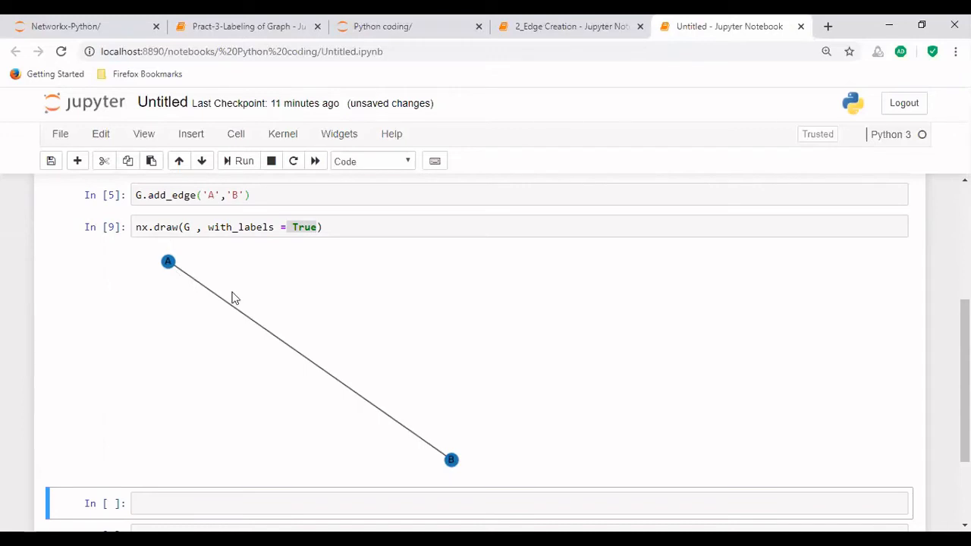
pyautogui.moveTo(152, 271)
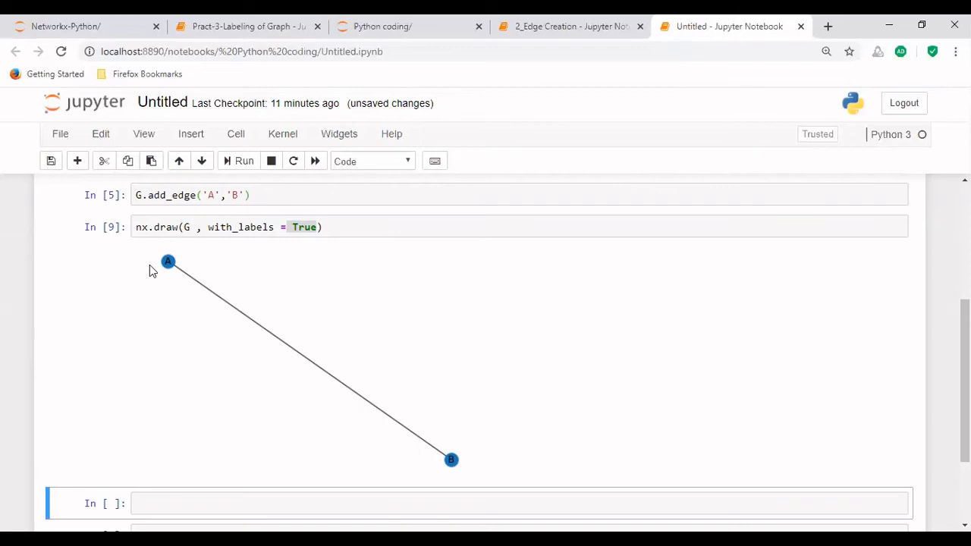
pyautogui.moveTo(222, 266)
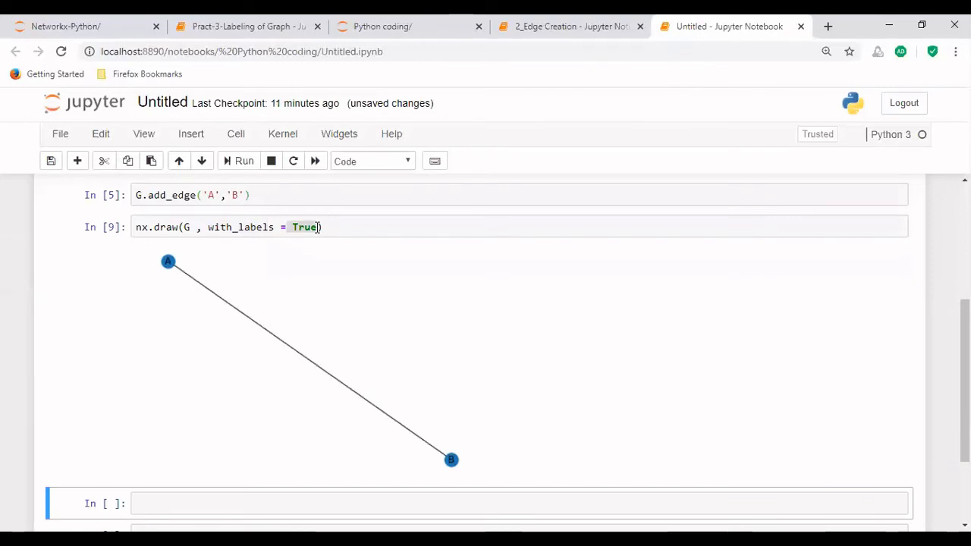
# Add node_color='yellow' to the nx.draw call.
pyautogui.write(',')
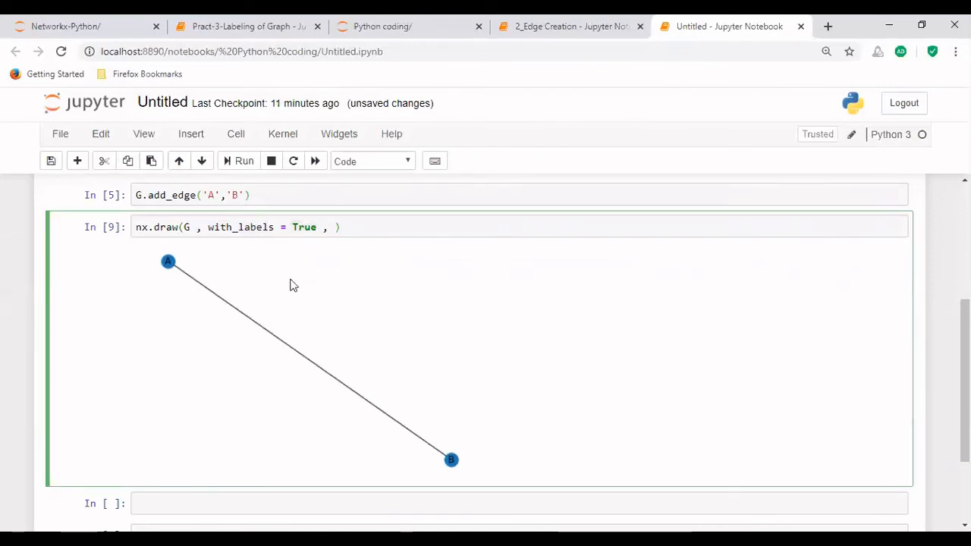
pyautogui.write('node')
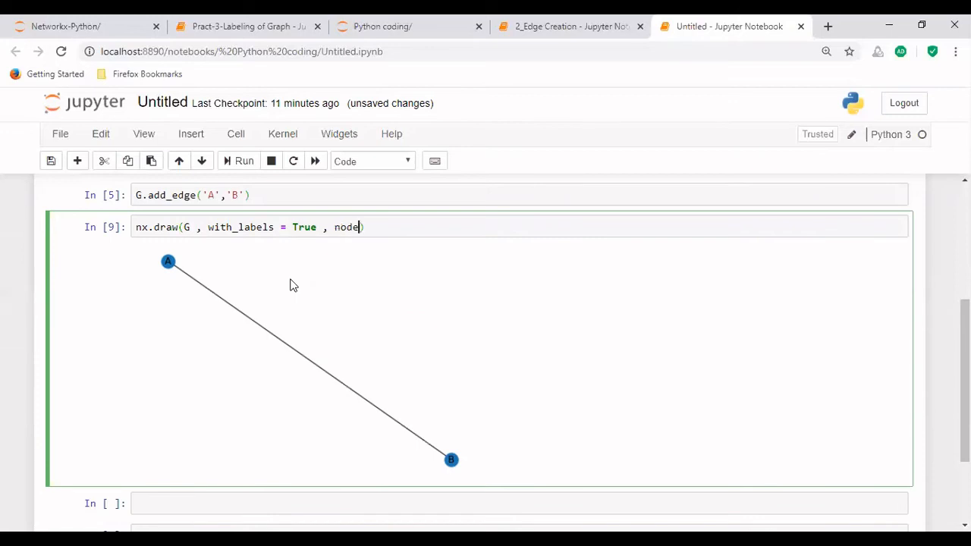
pyautogui.write("_color='")
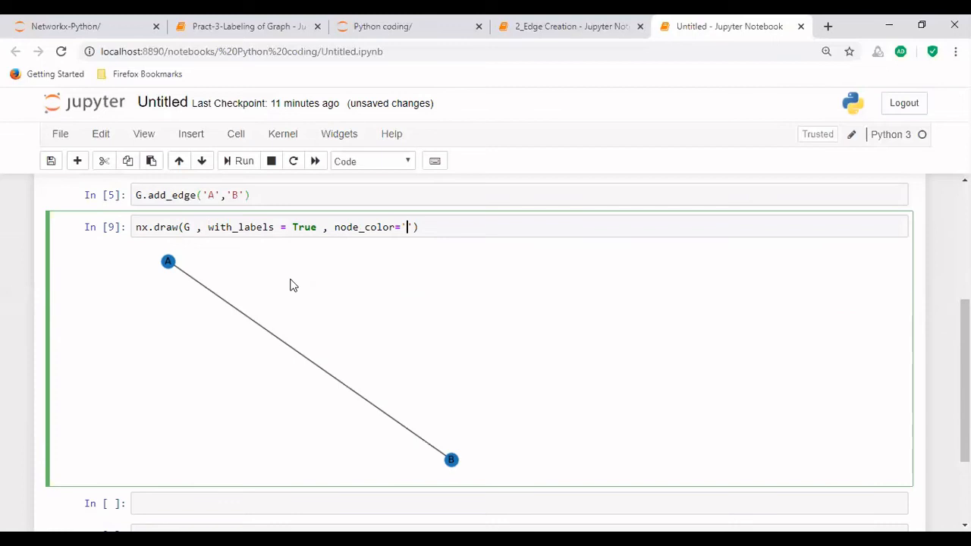
pyautogui.write('yellow')
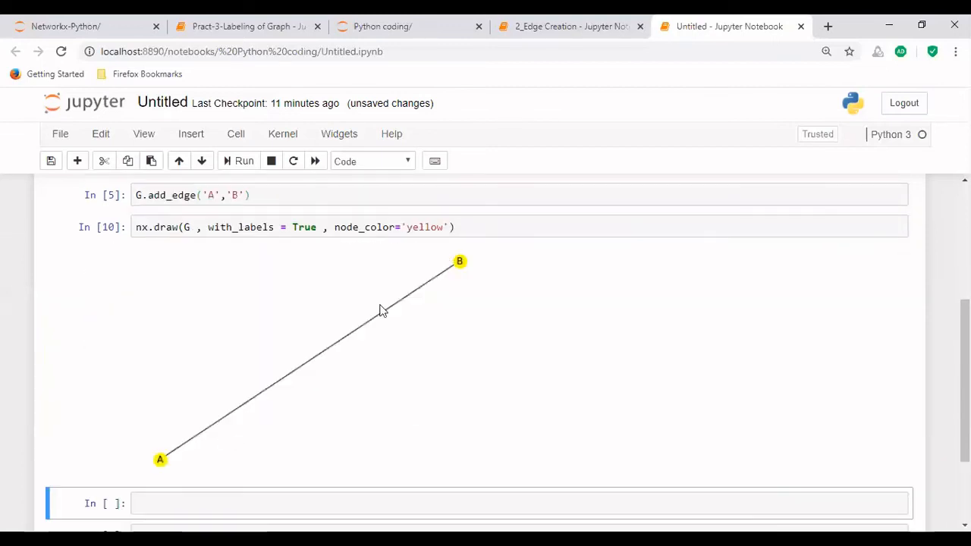
pyautogui.moveTo(152, 495)
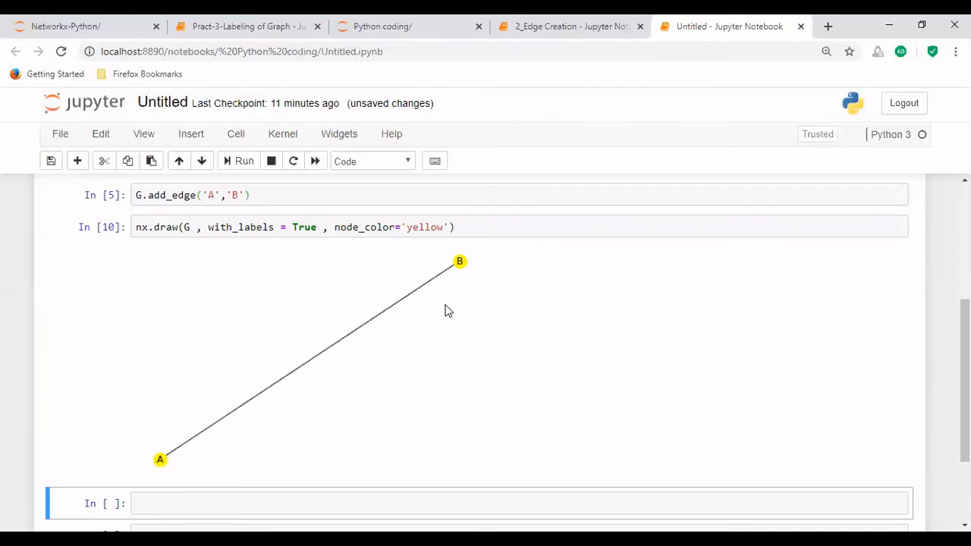
pyautogui.moveTo(155, 489)
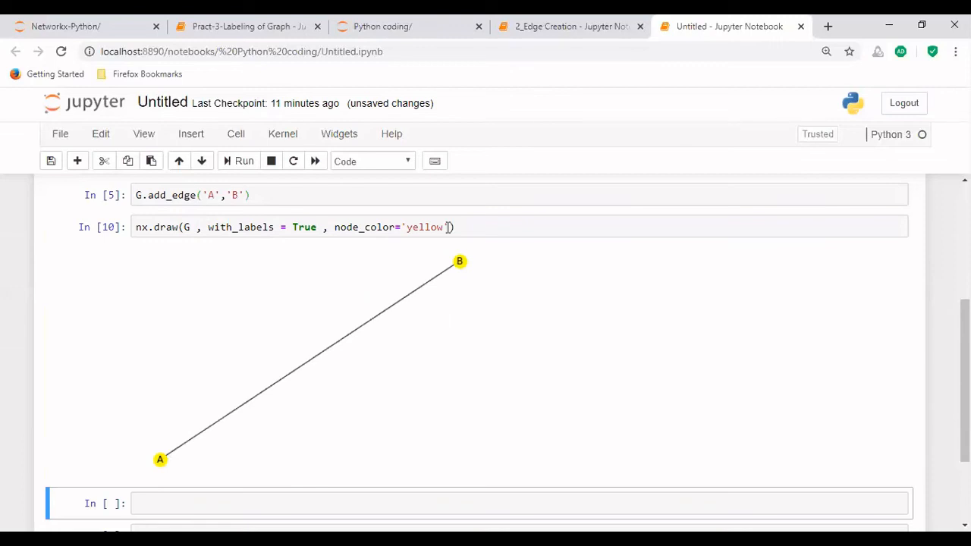
pyautogui.moveTo(449, 229)
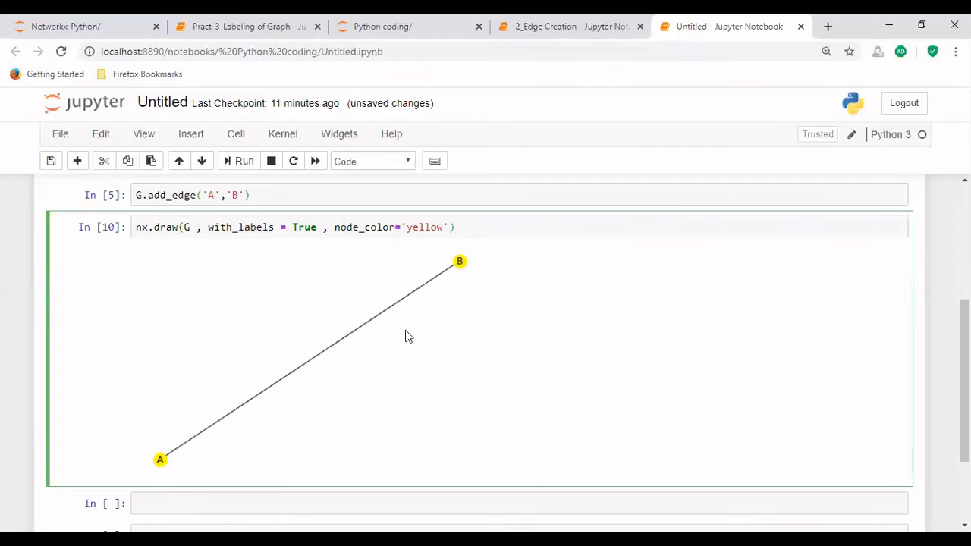
pyautogui.moveTo(415, 325)
pyautogui.write(' , f')
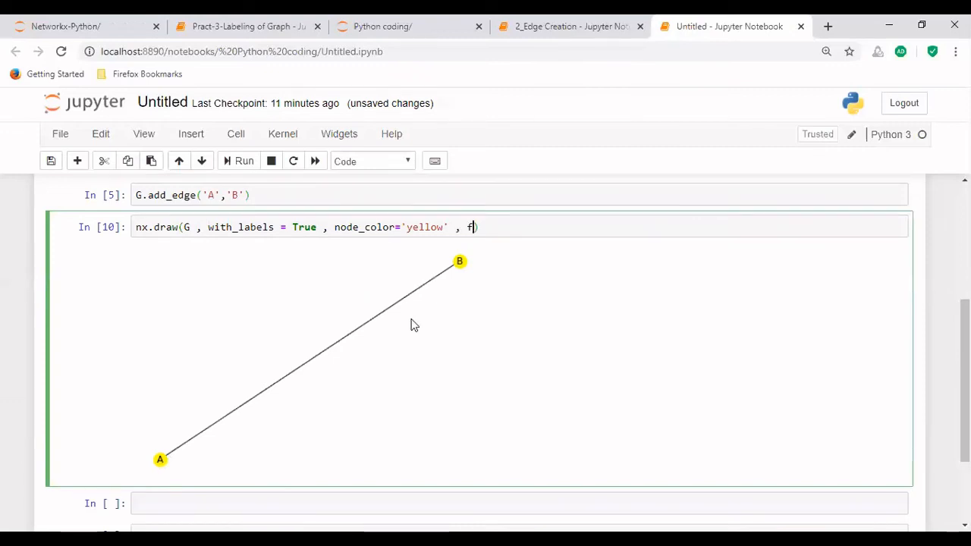
# Append font_weight='bold' to the nx.draw arguments.
pyautogui.write('ont_')
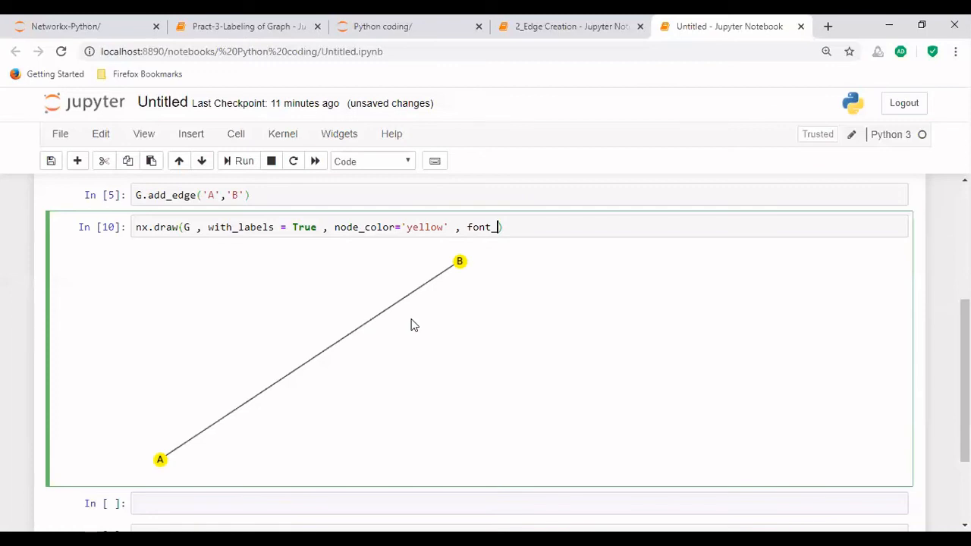
pyautogui.write("weight='")
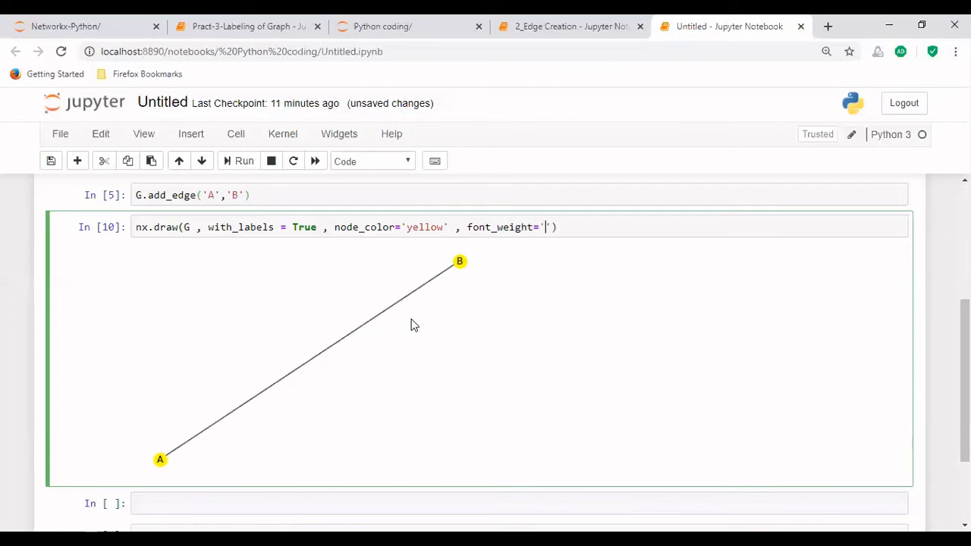
pyautogui.write('bold')
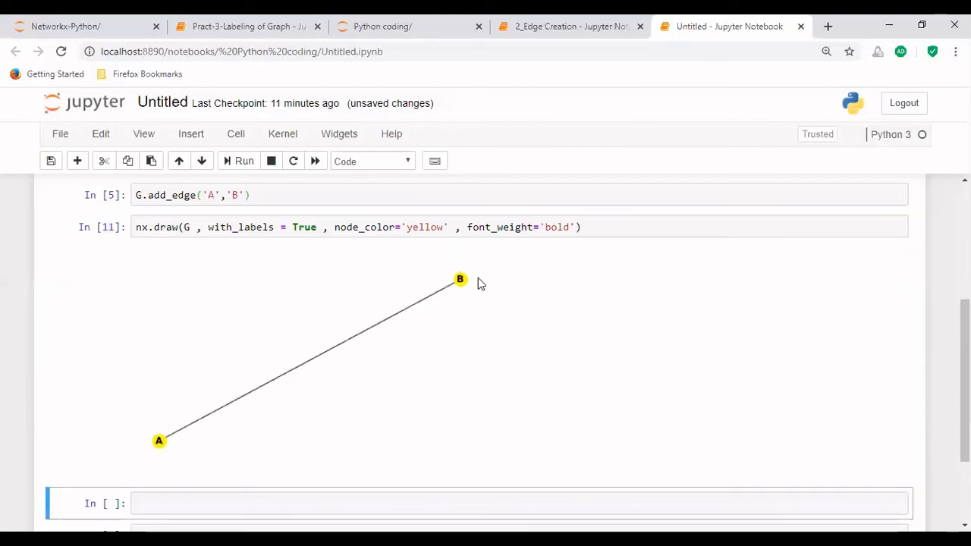
pyautogui.moveTo(337, 369)
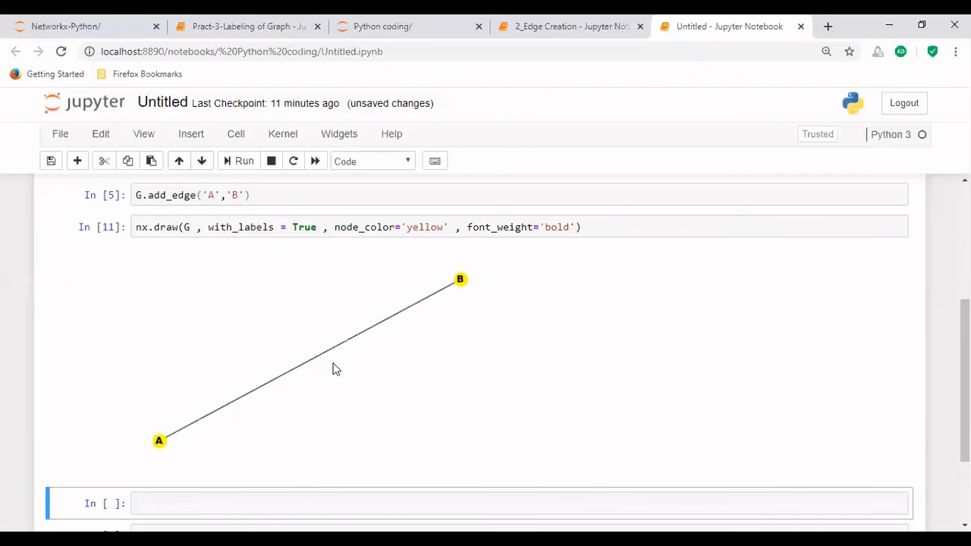
pyautogui.moveTo(242, 397)
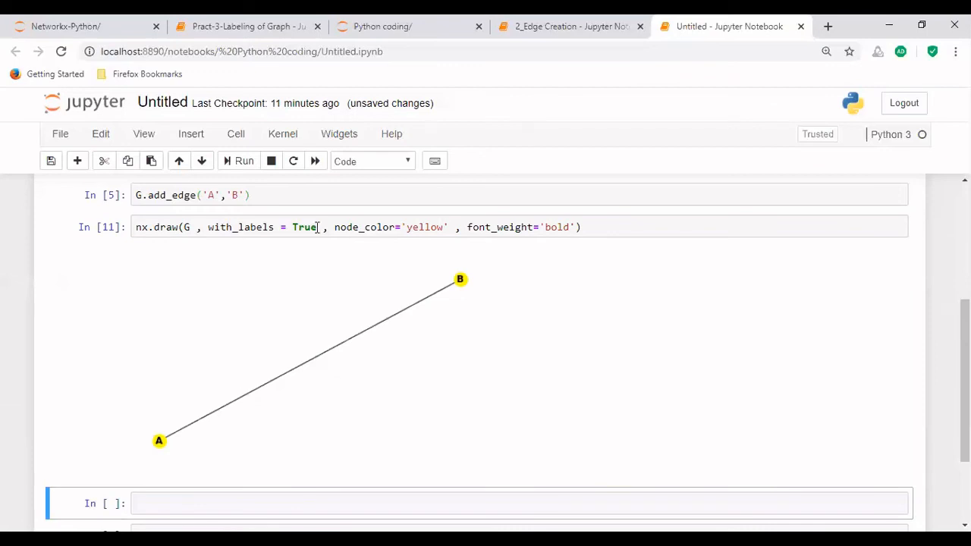
# Change with_labels from True to False in the nx.draw call.
pyautogui.click(317, 226)
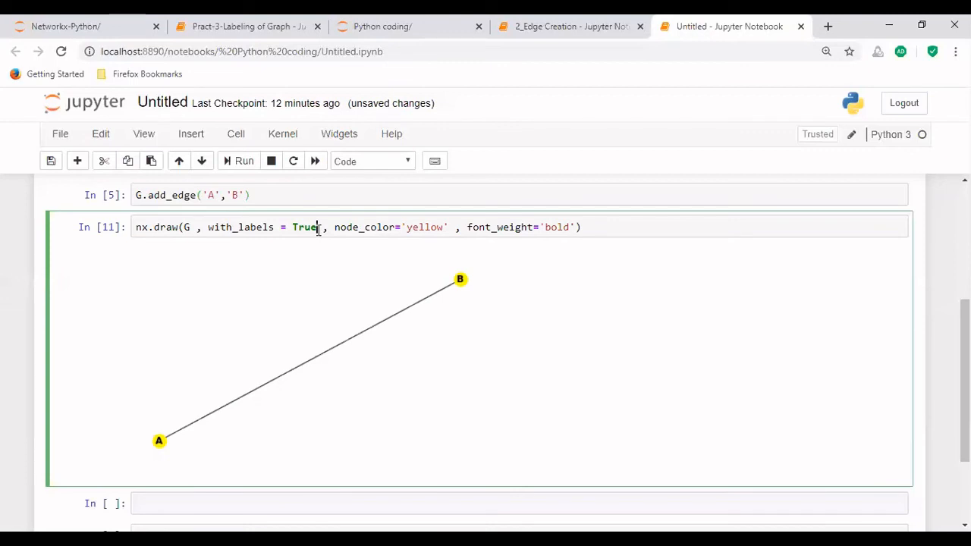
pyautogui.write('False')
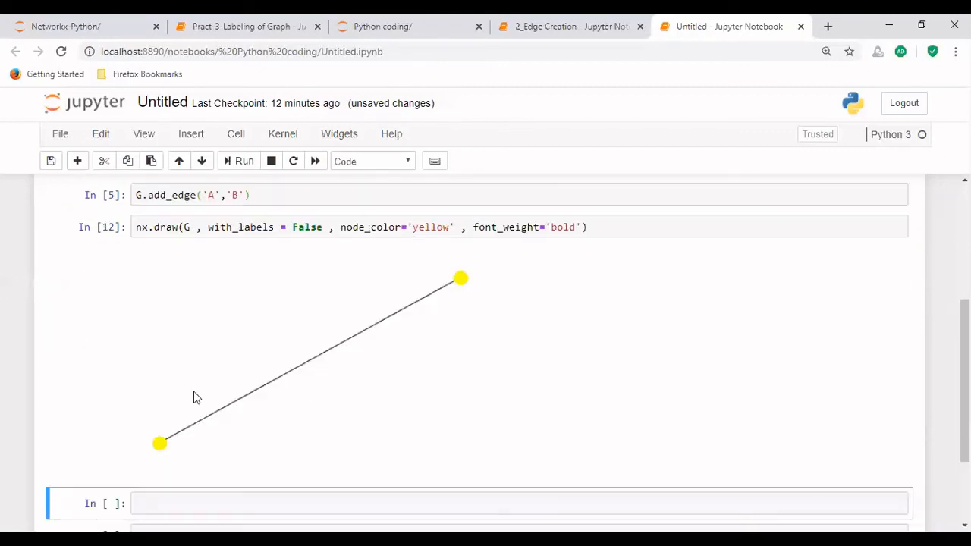
pyautogui.moveTo(220, 438)
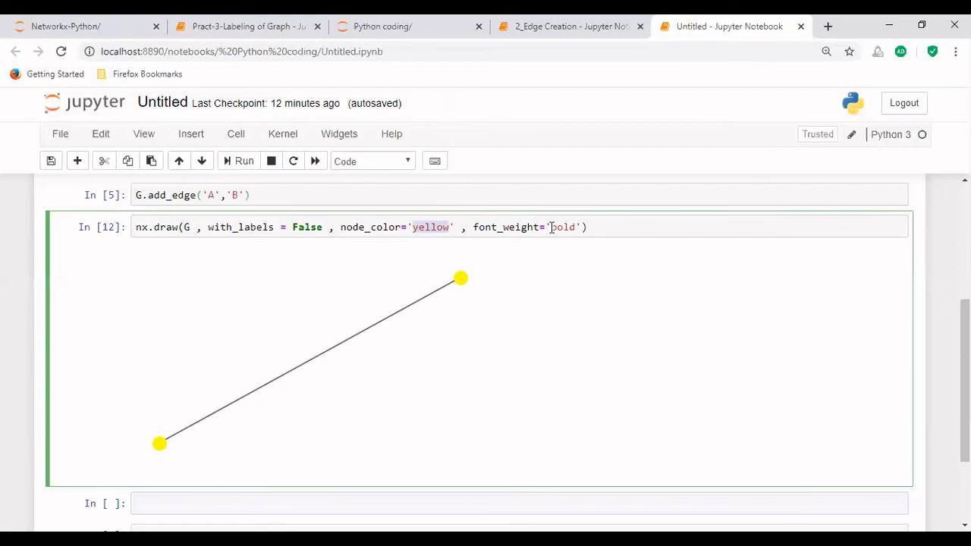
pyautogui.moveTo(453, 279)
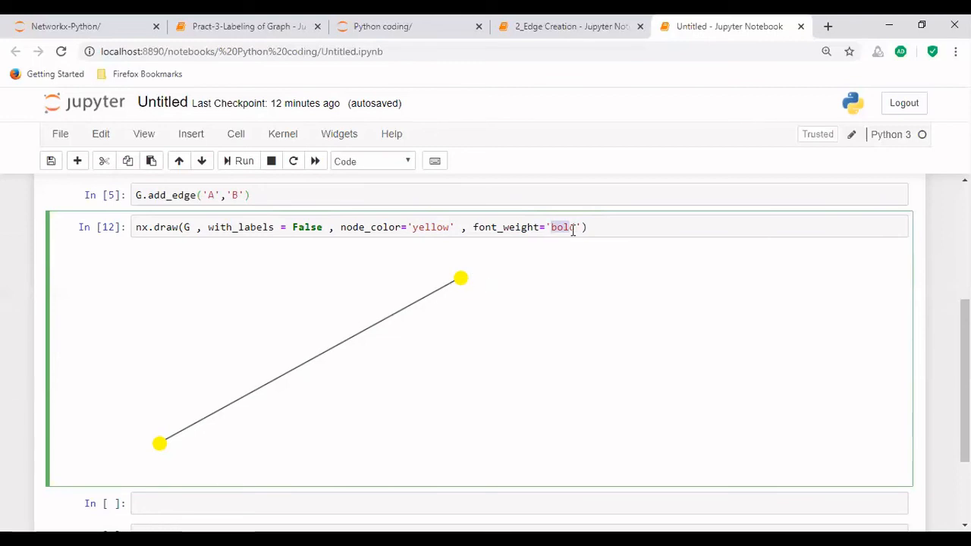
pyautogui.moveTo(276, 227)
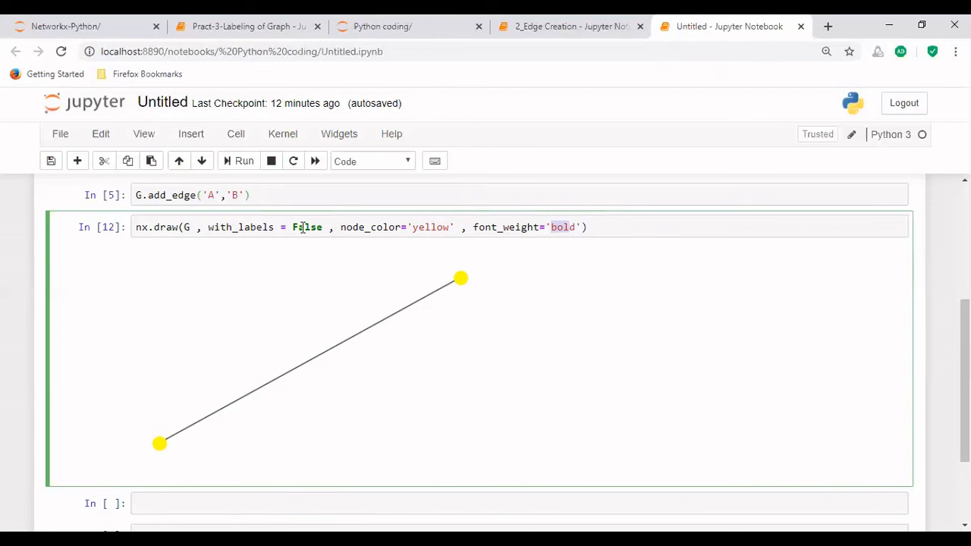
pyautogui.moveTo(292, 234)
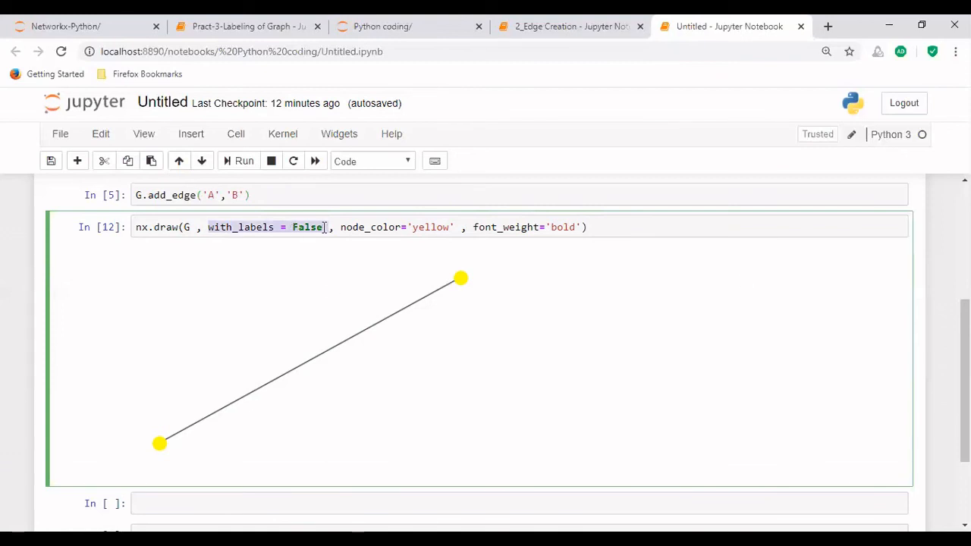
# Switch with_labels from False back to True in the nx.draw call.
pyautogui.write('F')
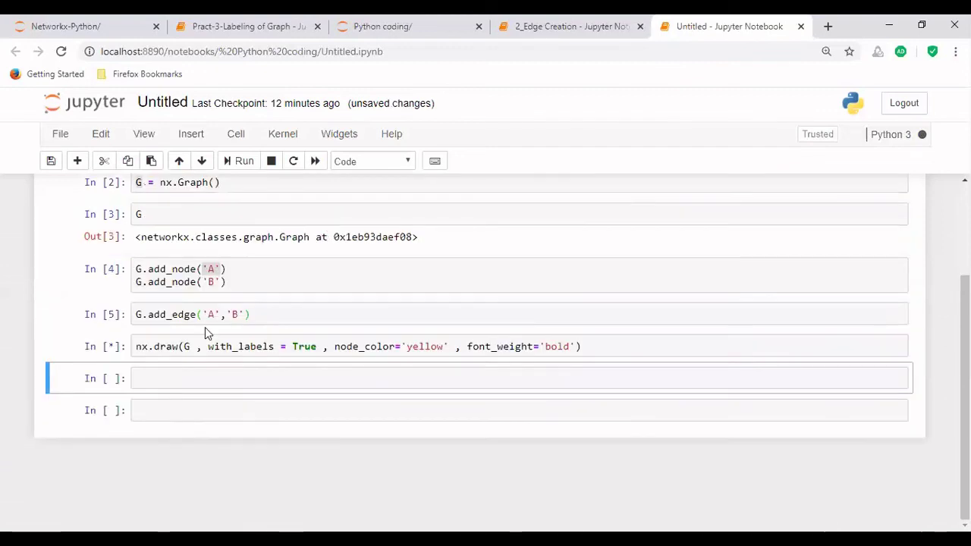
pyautogui.click(238, 160)
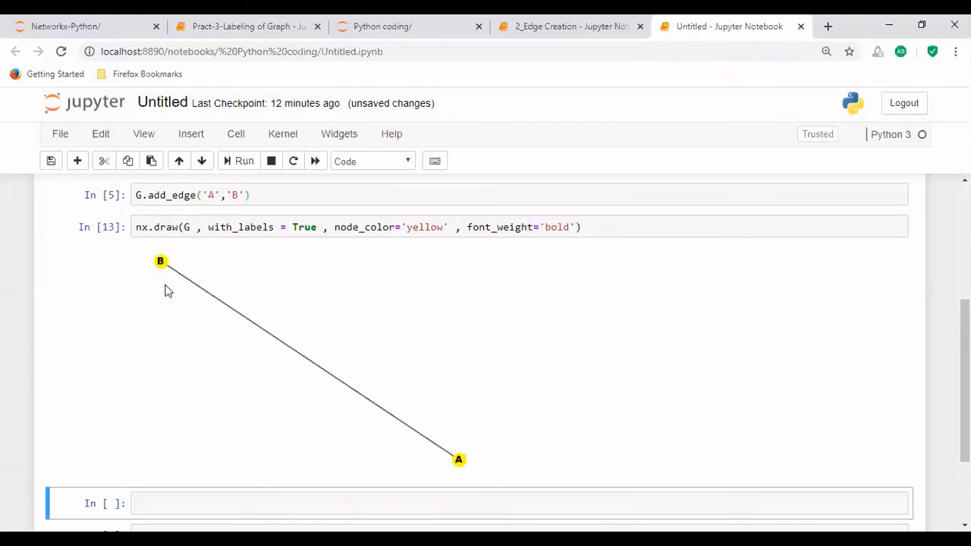
pyautogui.moveTo(211, 292)
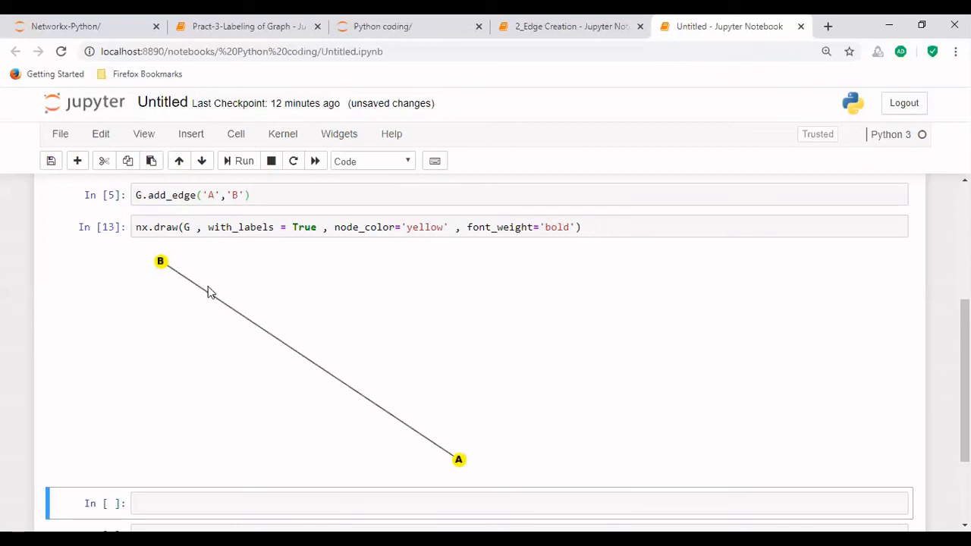
pyautogui.moveTo(251, 468)
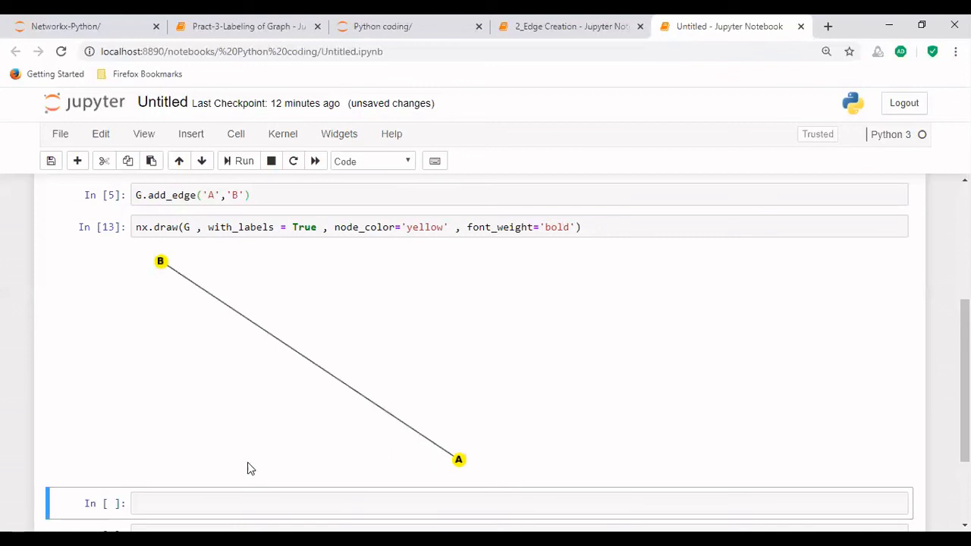
pyautogui.moveTo(335, 417)
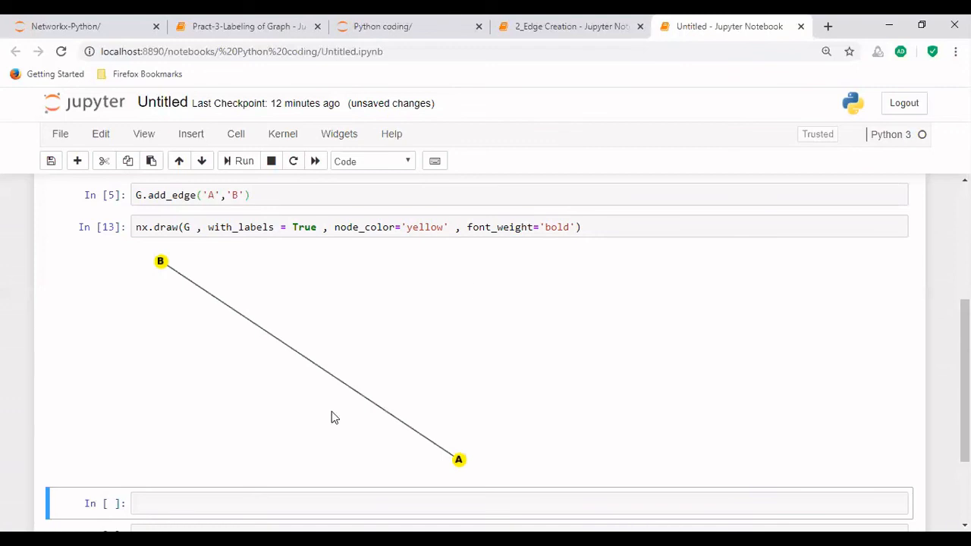
pyautogui.moveTo(357, 357)
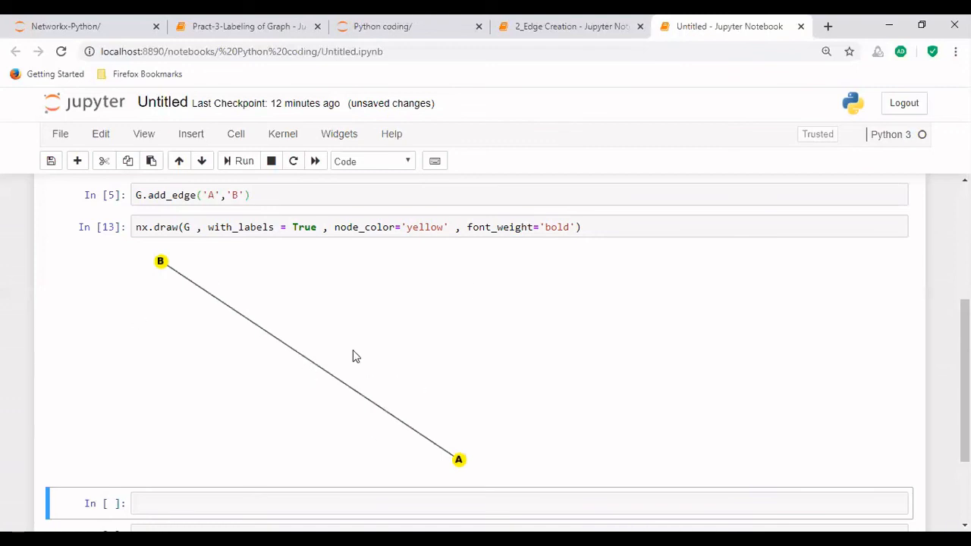
pyautogui.moveTo(244, 354)
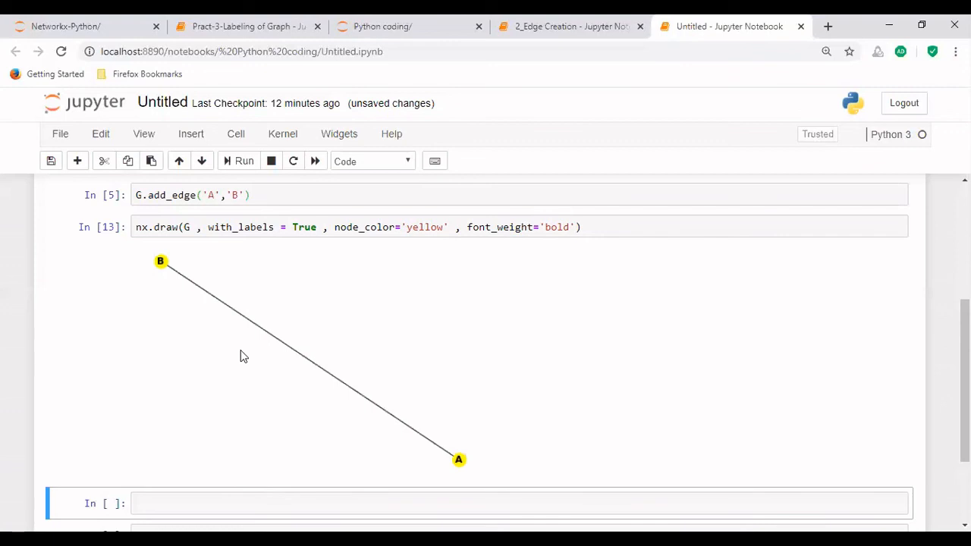
pyautogui.moveTo(173, 272)
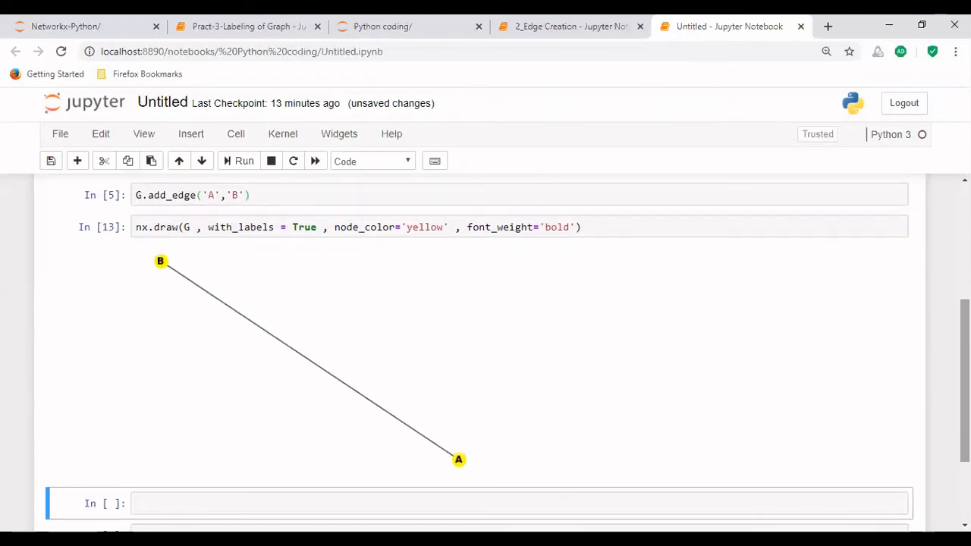
pyautogui.moveTo(324, 410)
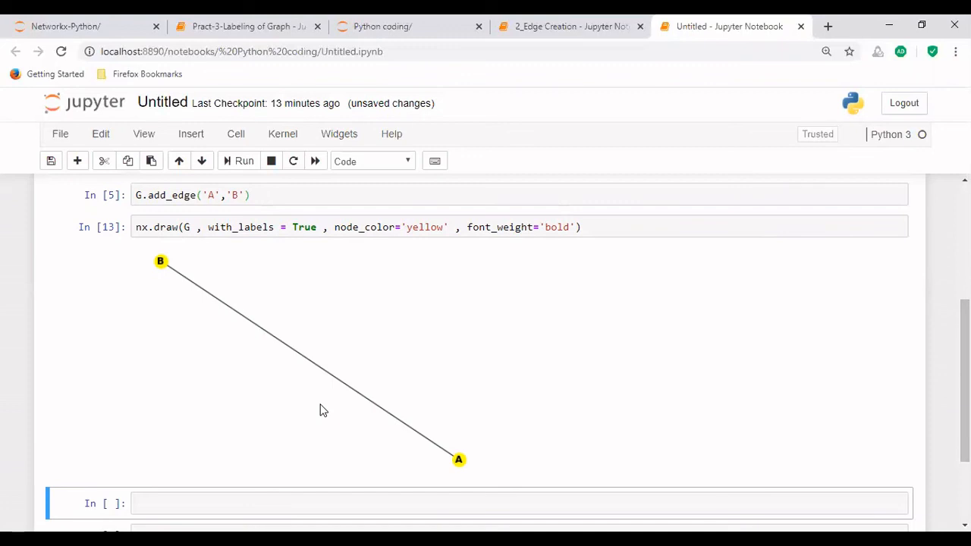
pyautogui.moveTo(292, 407)
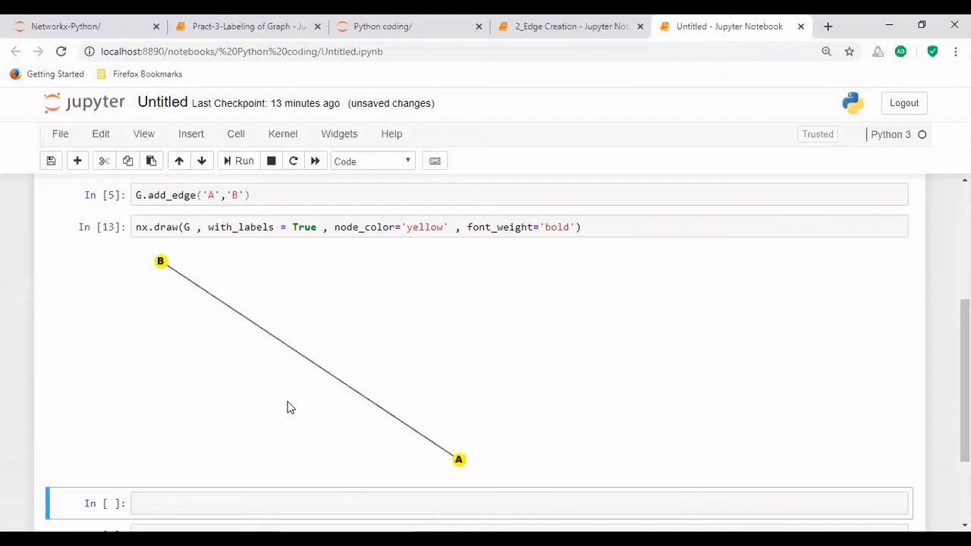
pyautogui.moveTo(291, 408)
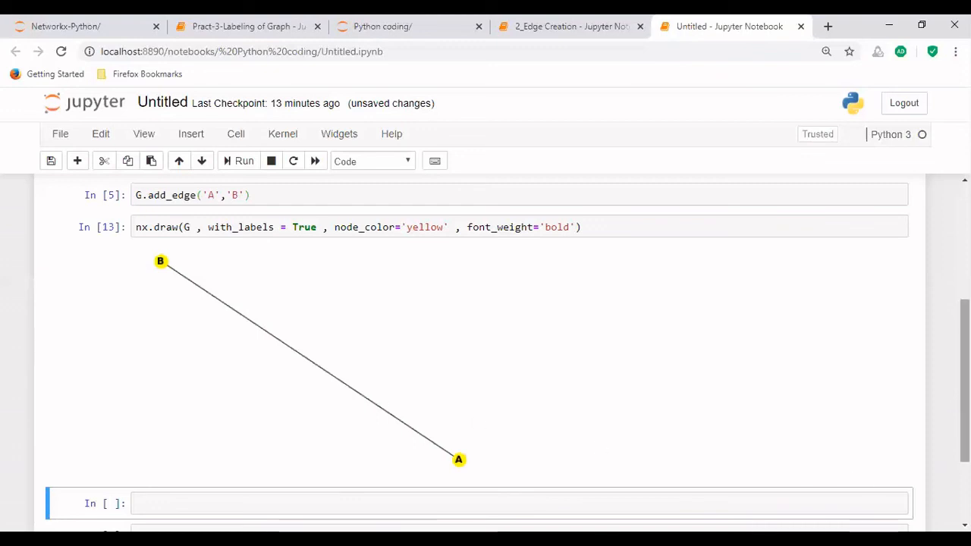